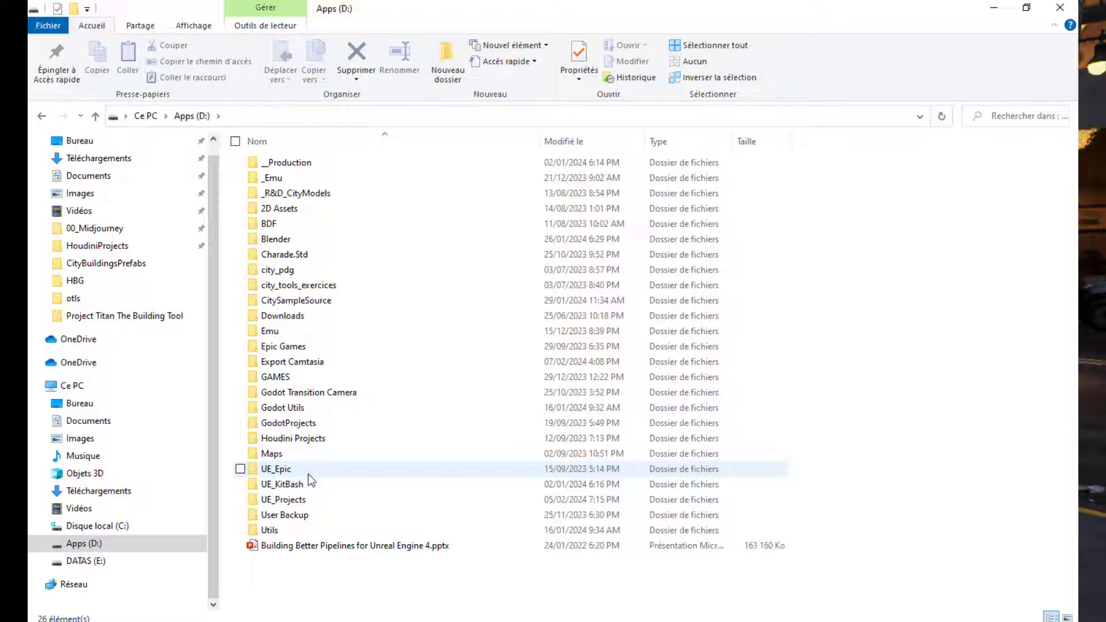
Browse into D:\UE_Epic\CitySample\Plugins\ThirdParty and select the HoudiniEngine folder
double_click(276, 469)
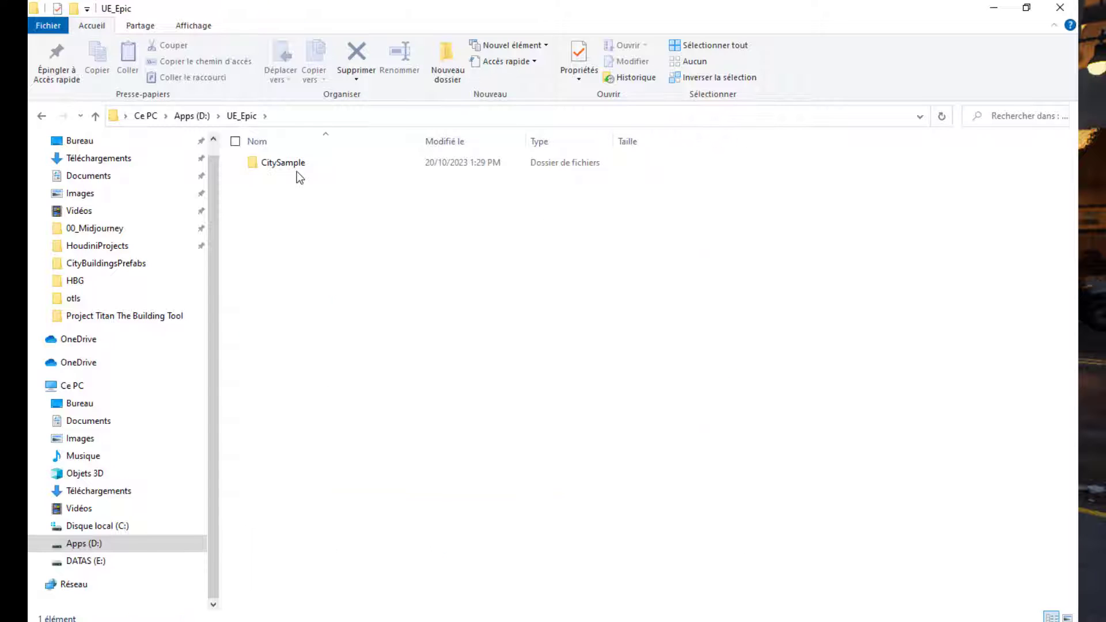
double_click(283, 162)
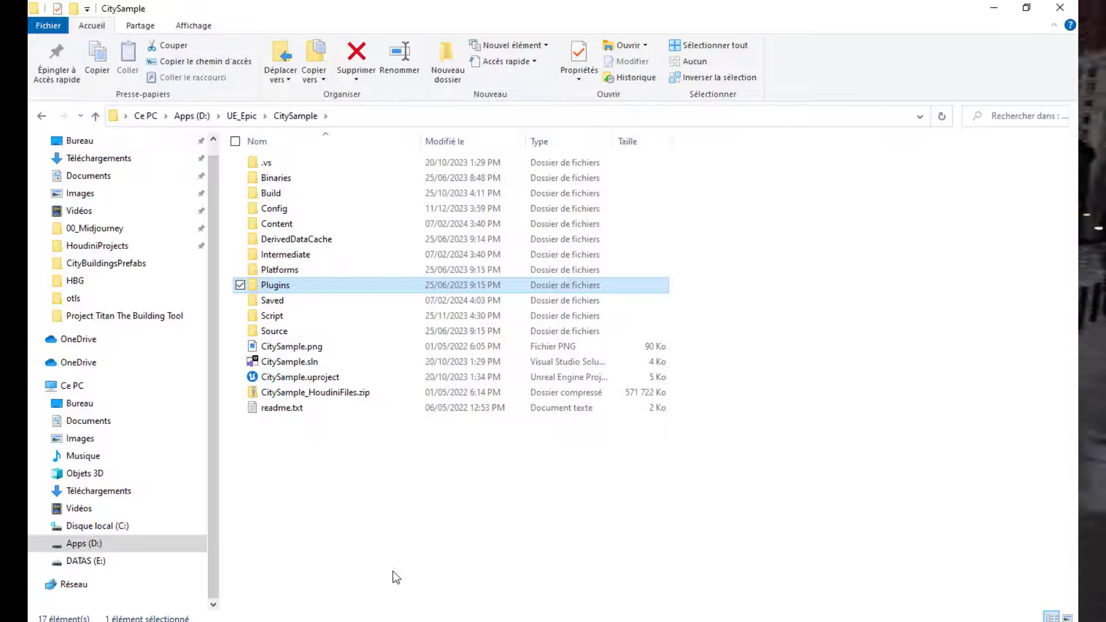
double_click(276, 285)
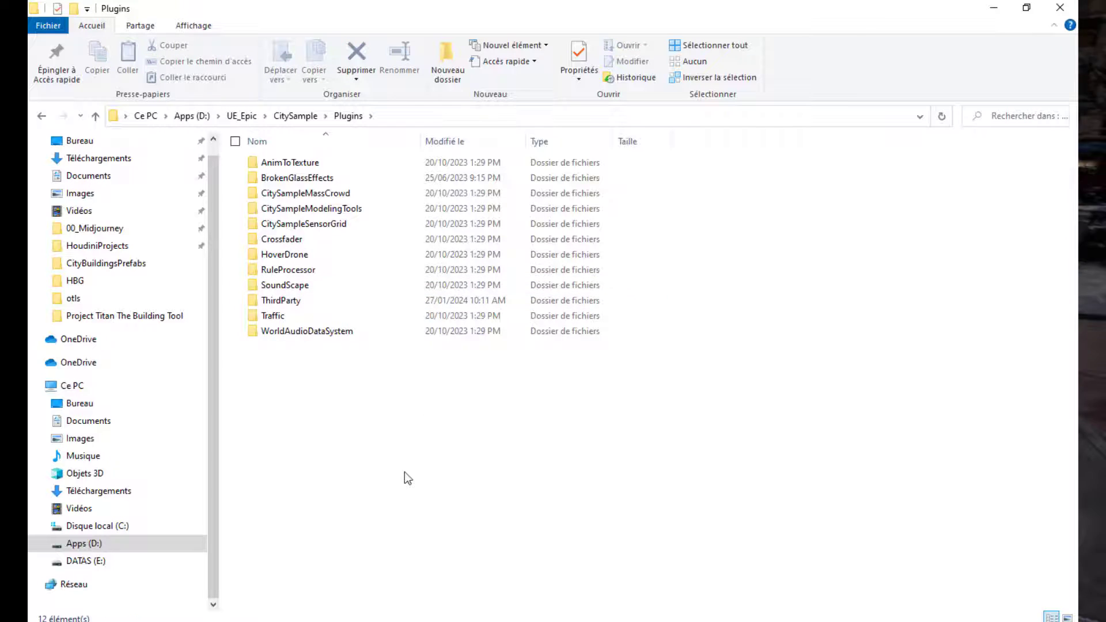
double_click(281, 300)
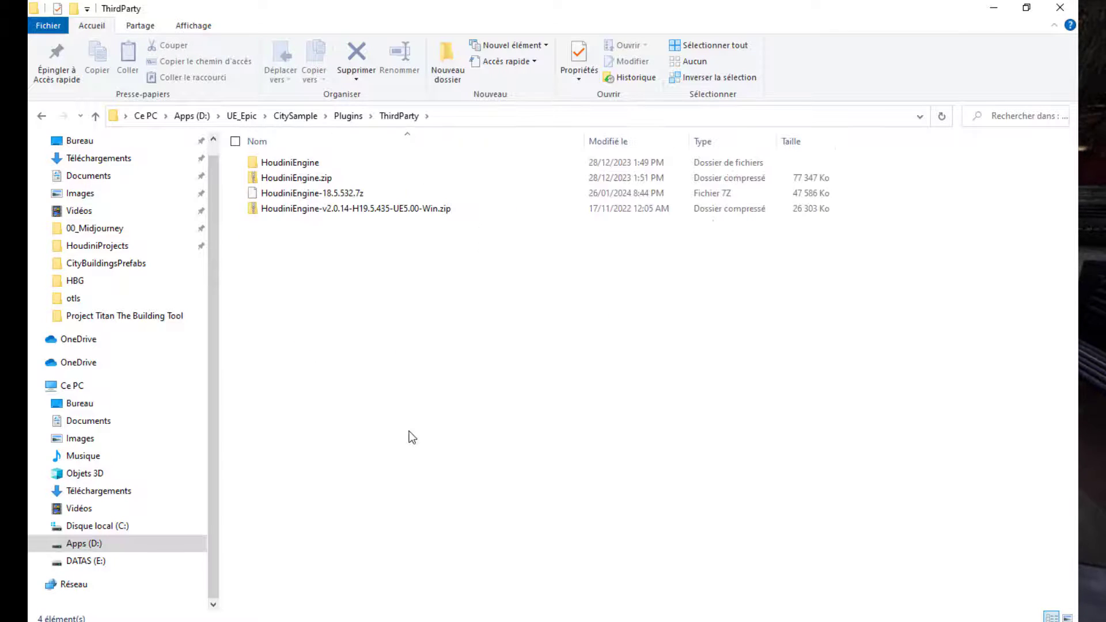
click(289, 163)
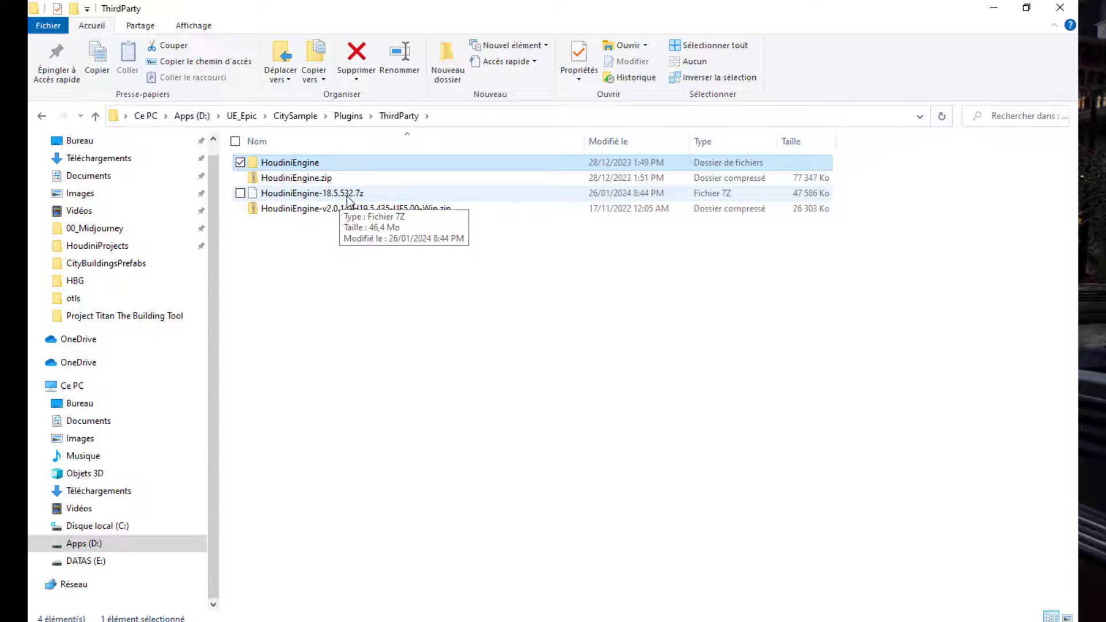
mouse_move(685, 423)
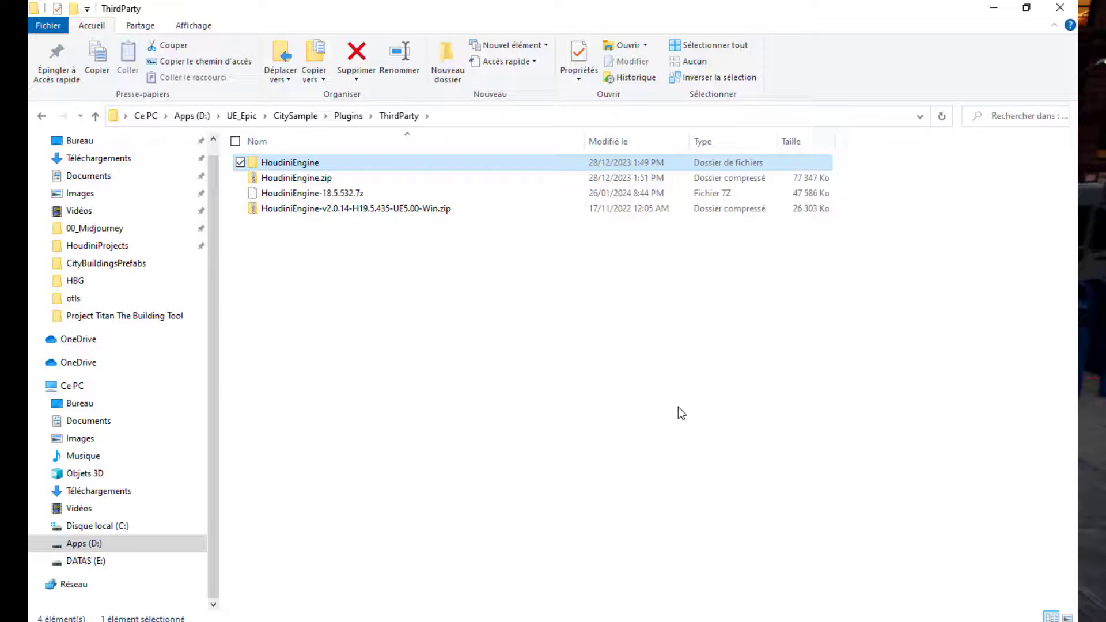
mouse_move(781, 392)
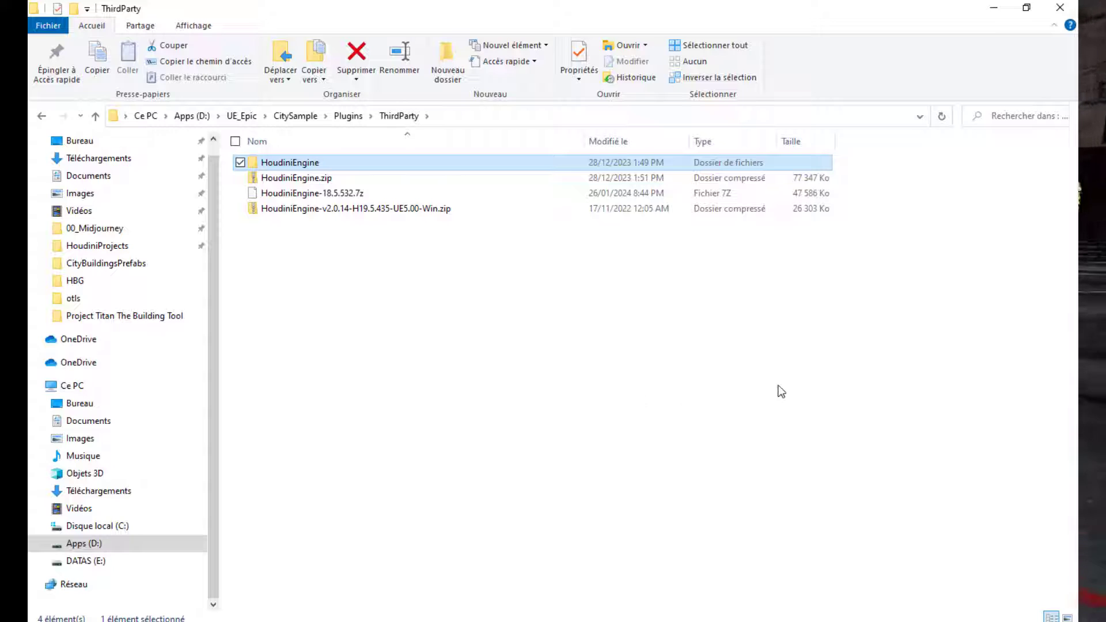
mouse_move(718, 392)
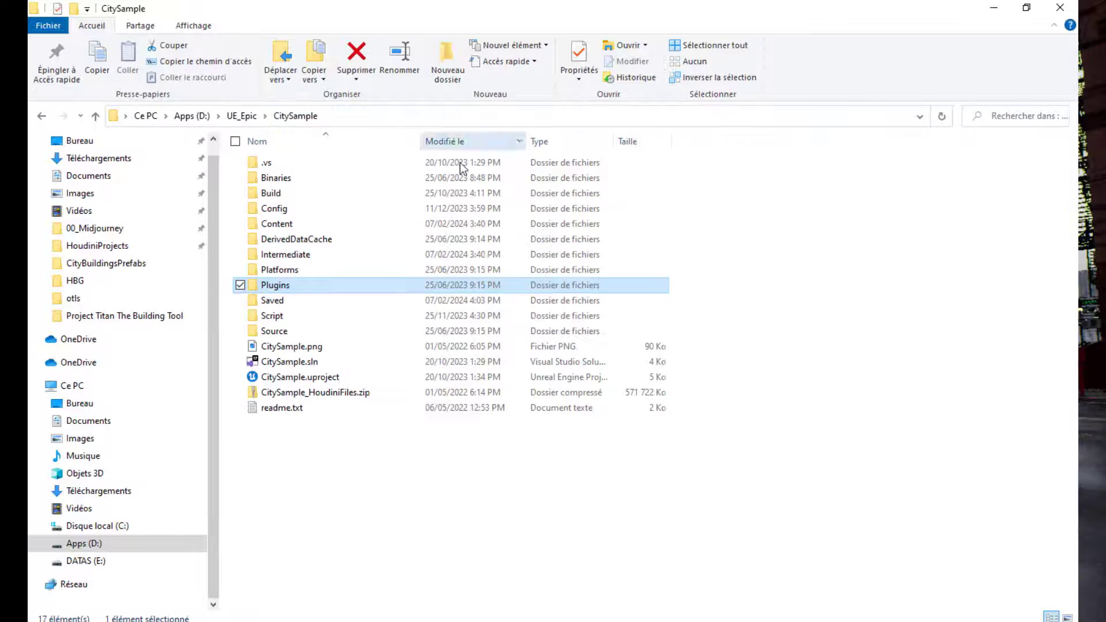
Launch CitySample.uproject from the project folder
click(300, 377)
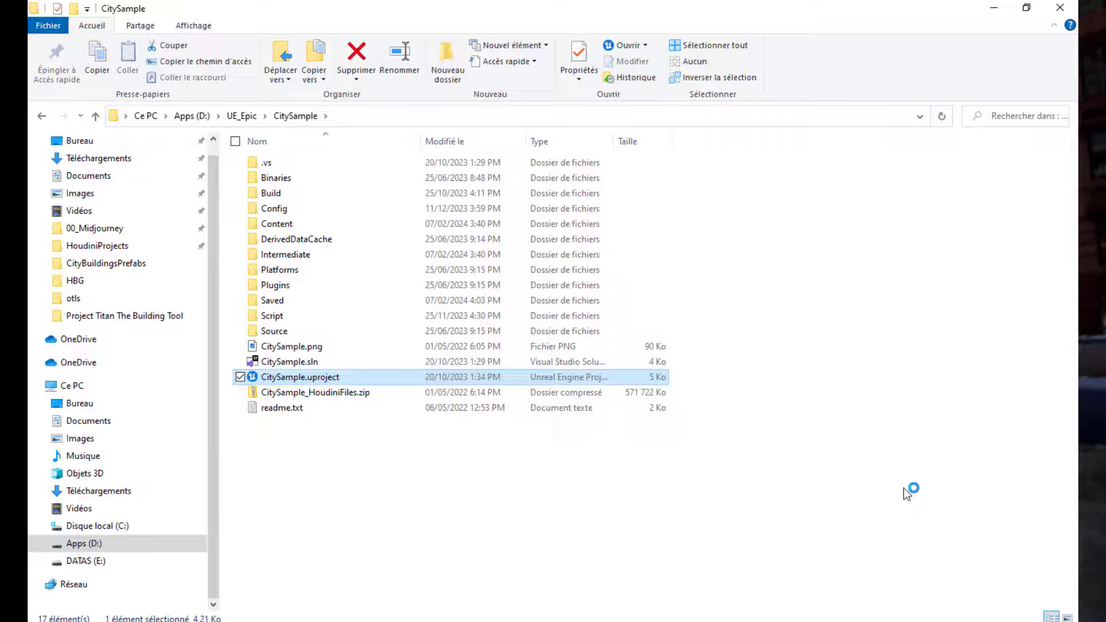
double_click(299, 377)
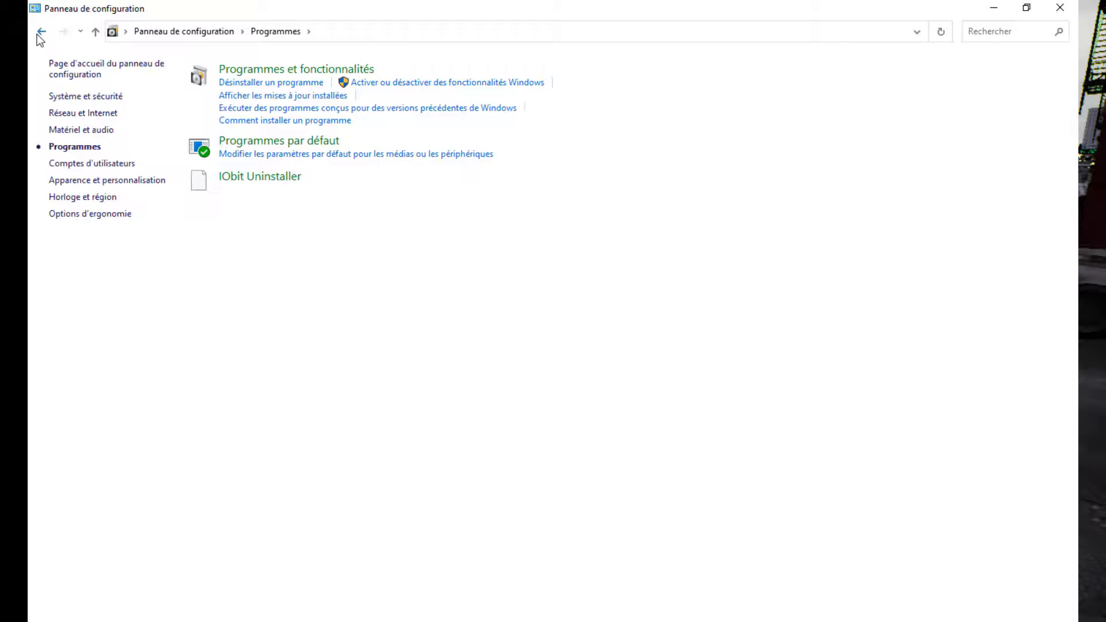
Filter installed programs by 'houdini' to list Houdini 18.5.532 and 19.5.435
click(269, 83)
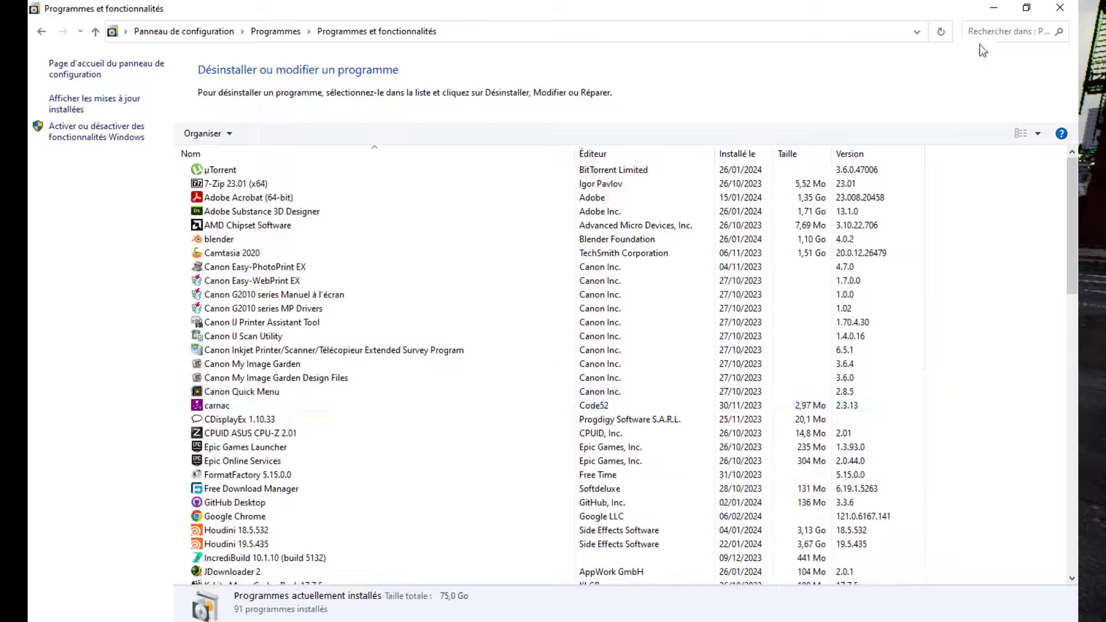
text(houdini)
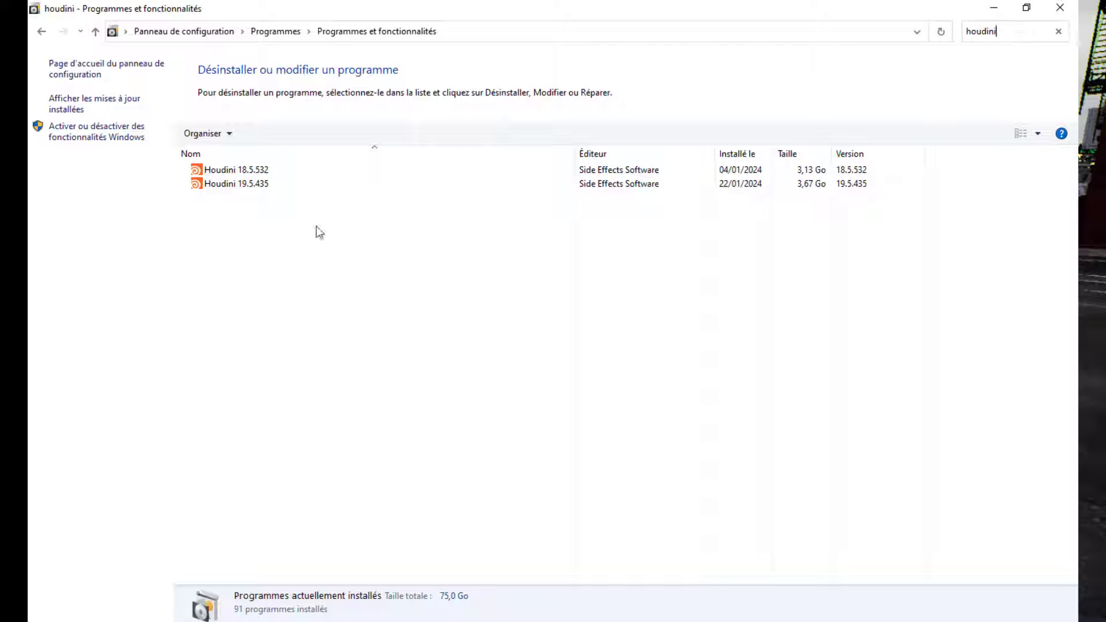
mouse_move(508, 445)
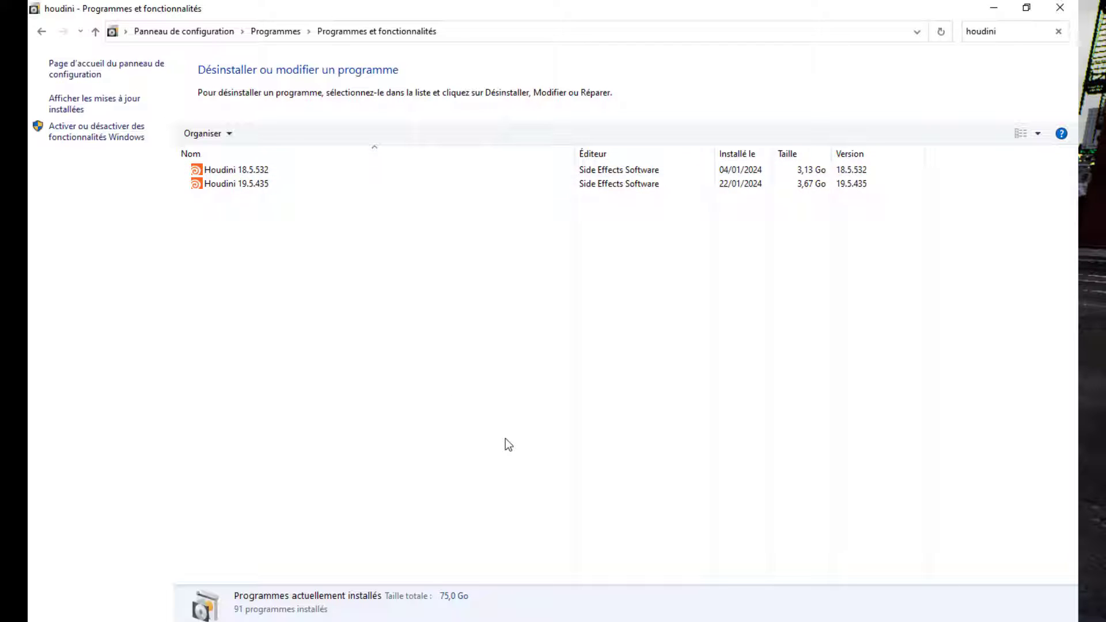
click(240, 184)
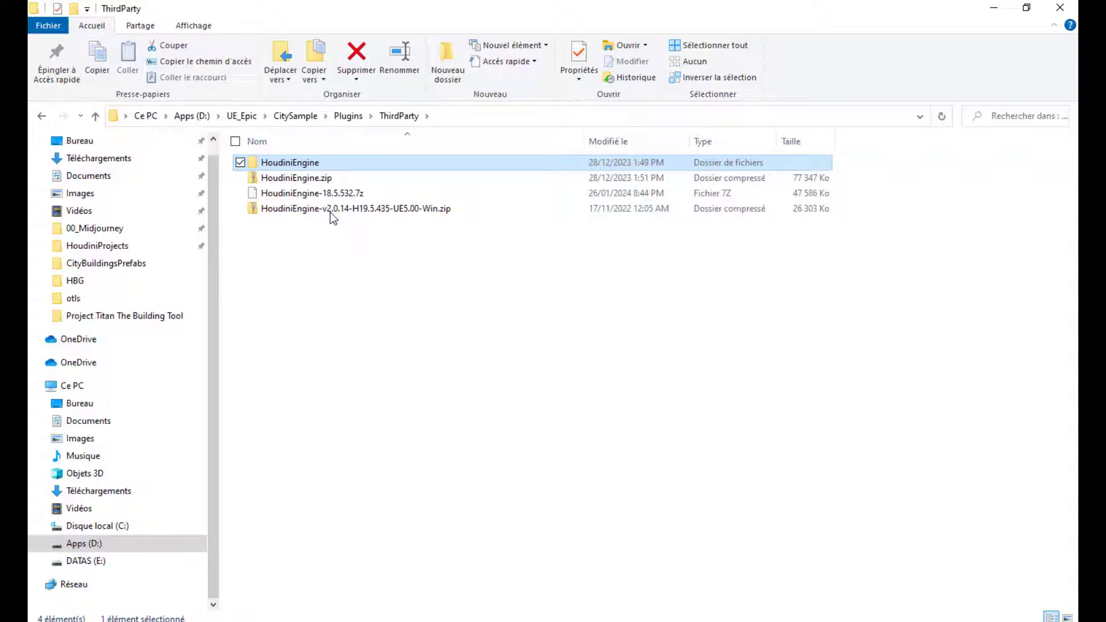
Extract the HoudiniEngine v2.0.14 H19.5.435 UE5.00 Win zip into ThirdParty
click(356, 209)
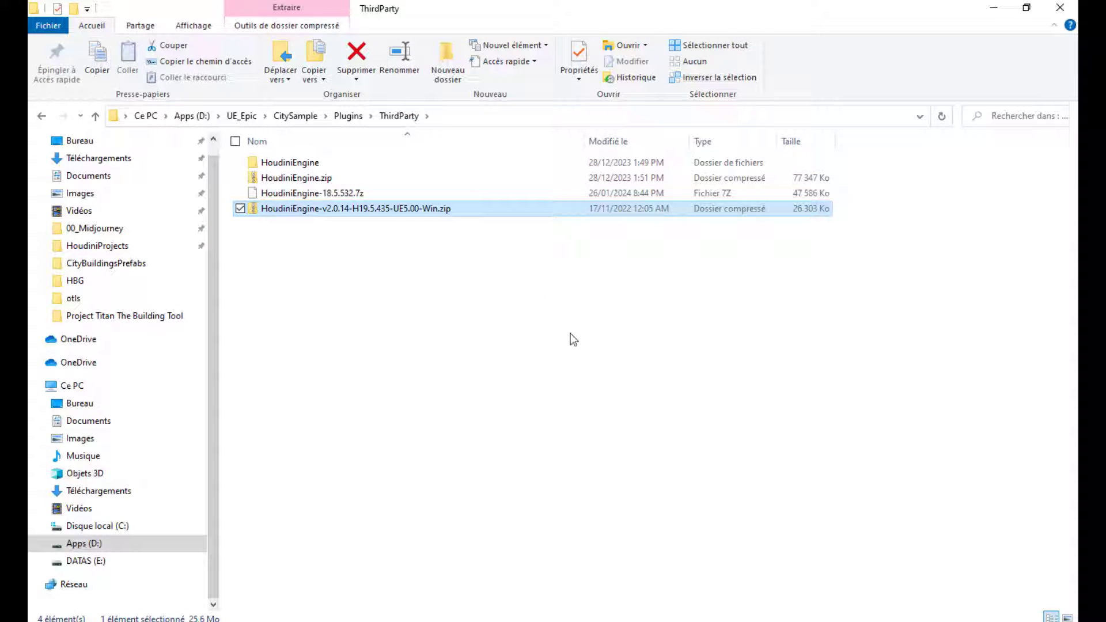
mouse_move(411, 220)
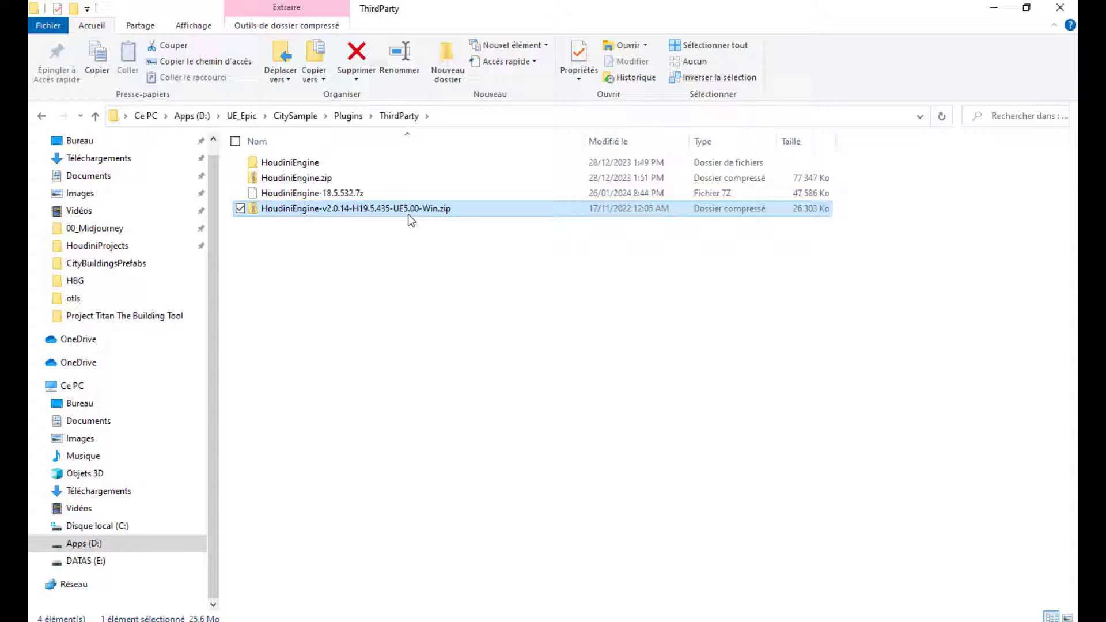
mouse_move(372, 214)
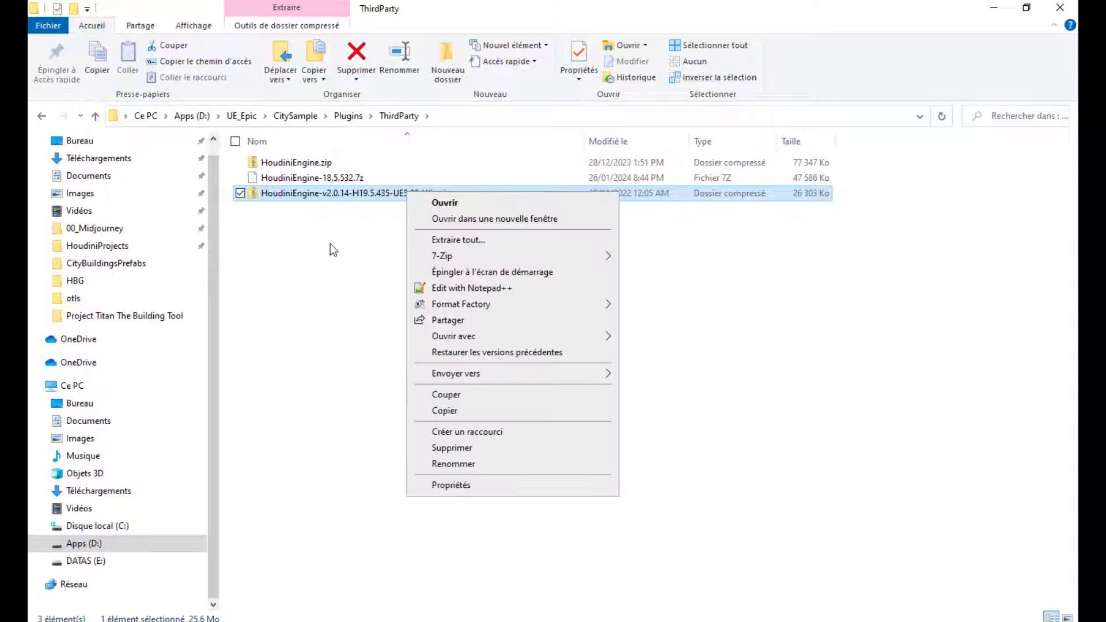
click(740, 328)
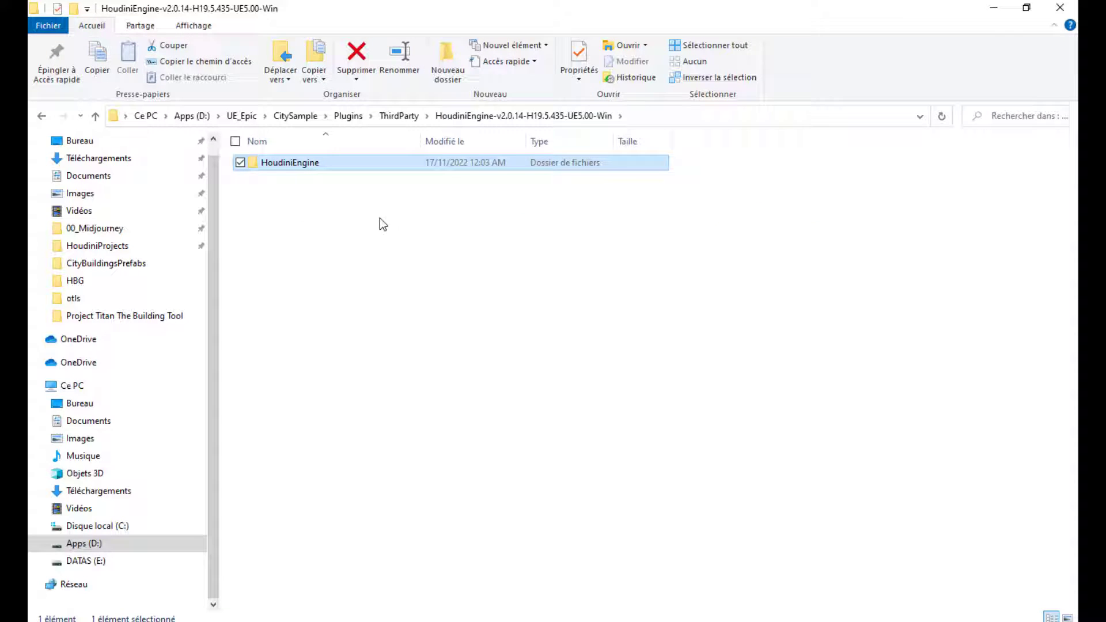
mouse_move(334, 182)
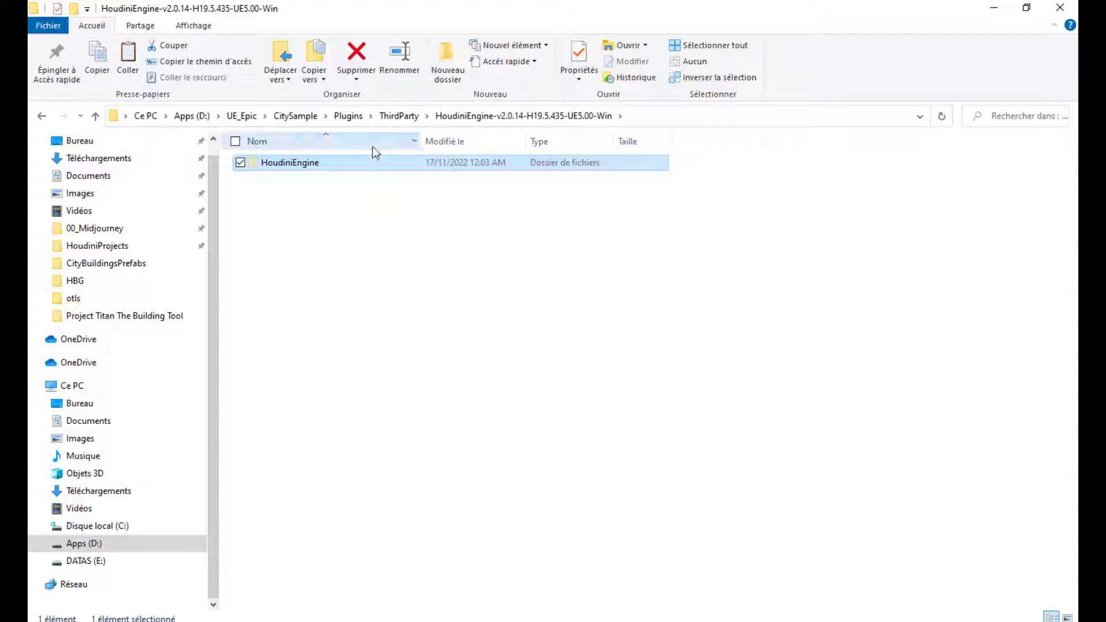
Check the extracted folder and select the resulting HoudiniEngine plugin folder in ThirdParty
click(398, 115)
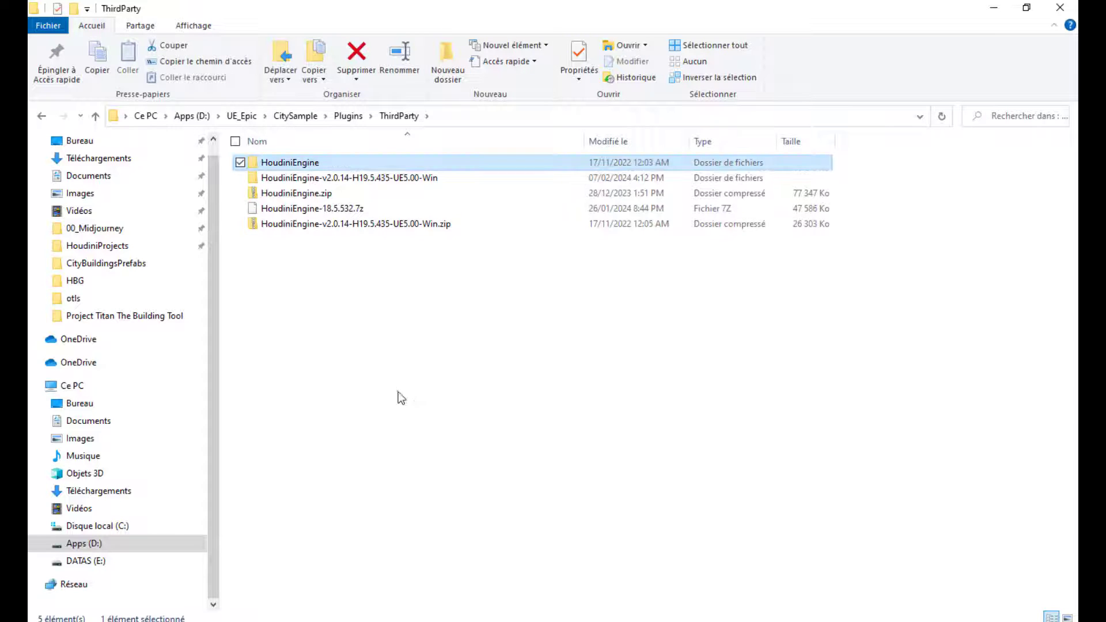
double_click(348, 177)
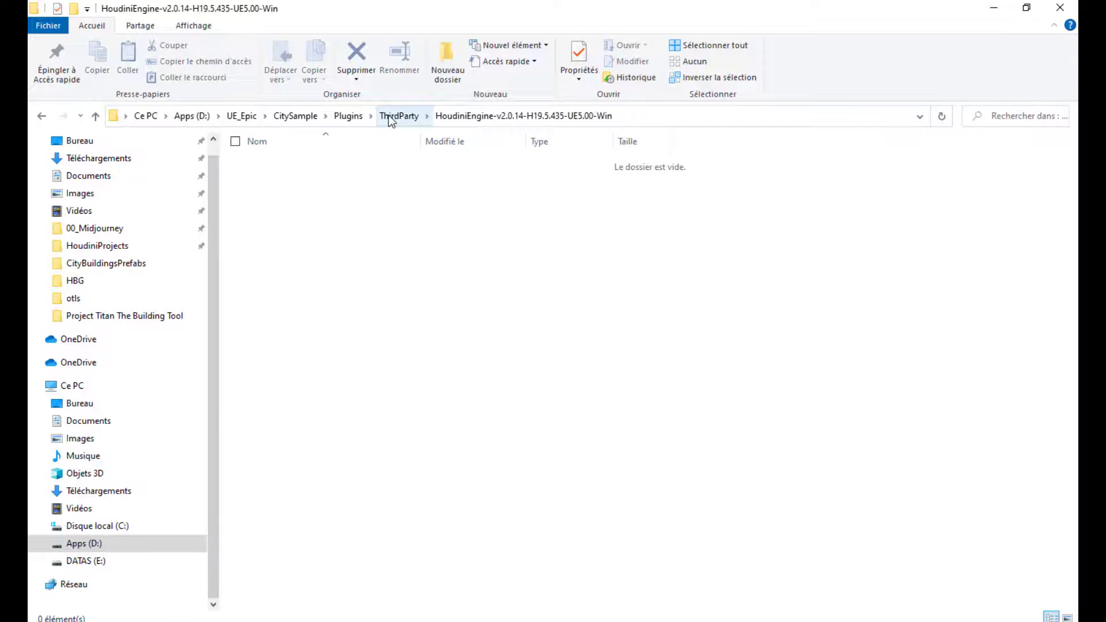
click(399, 116)
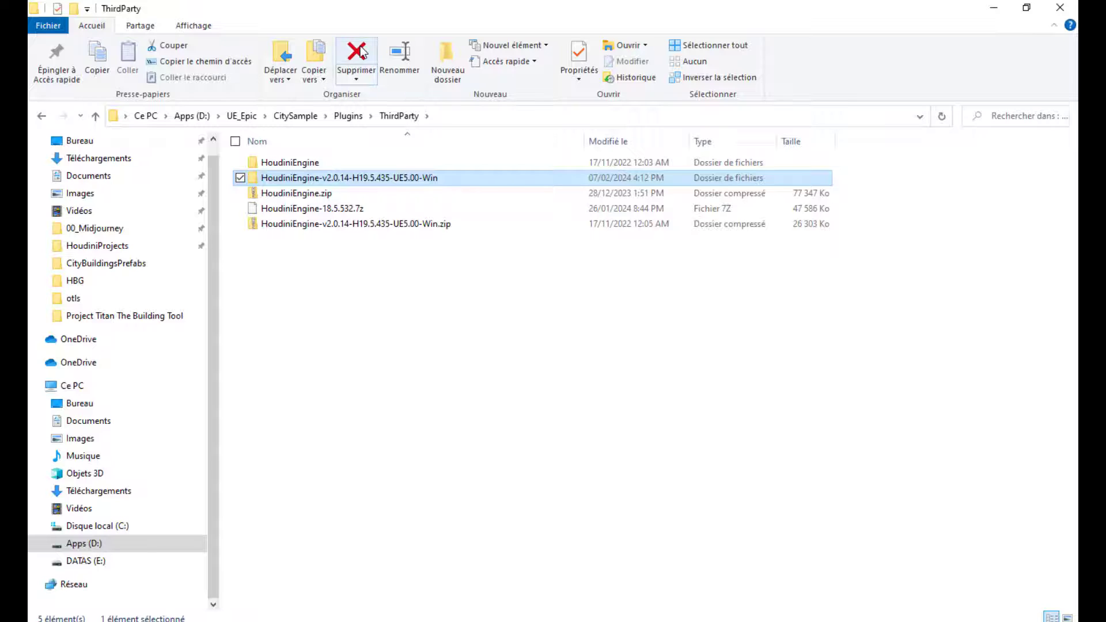
click(357, 60)
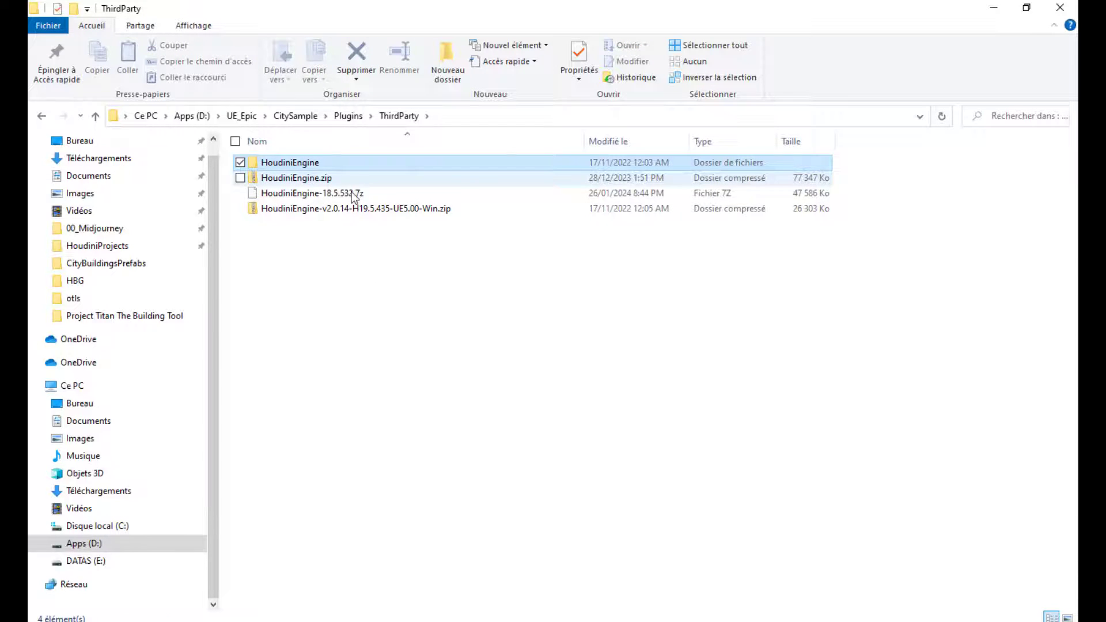
double_click(291, 162)
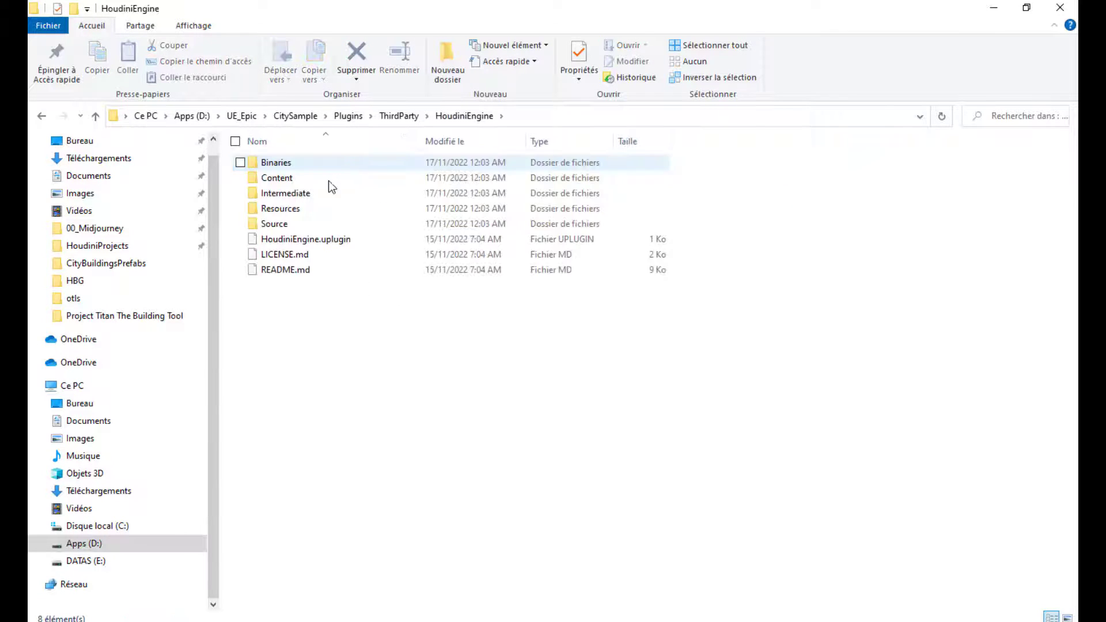
right_click(306, 239)
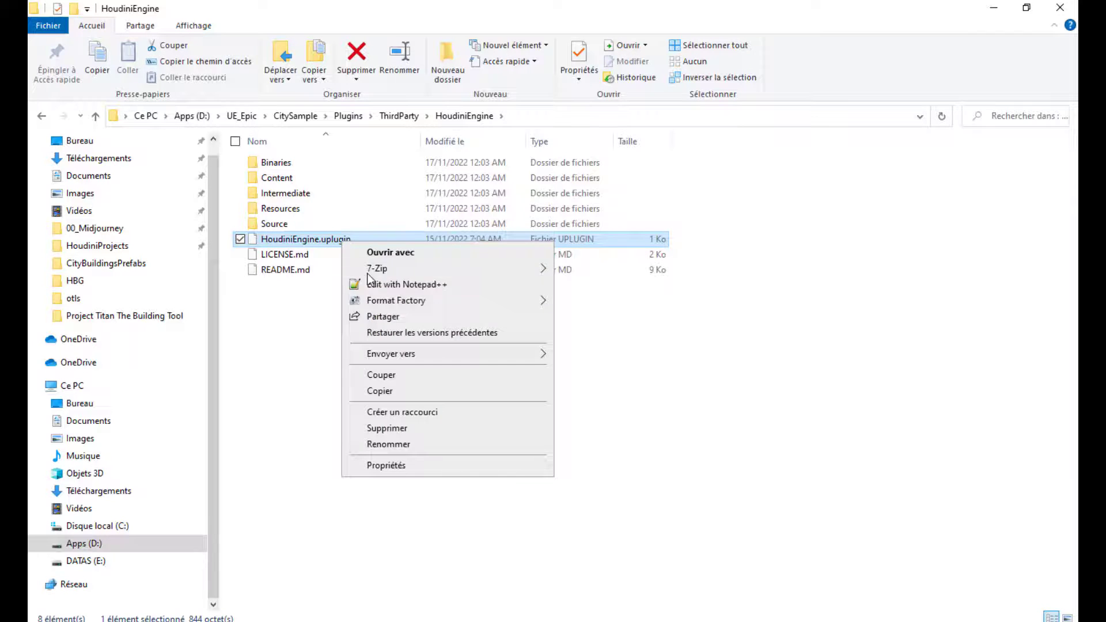
click(407, 285)
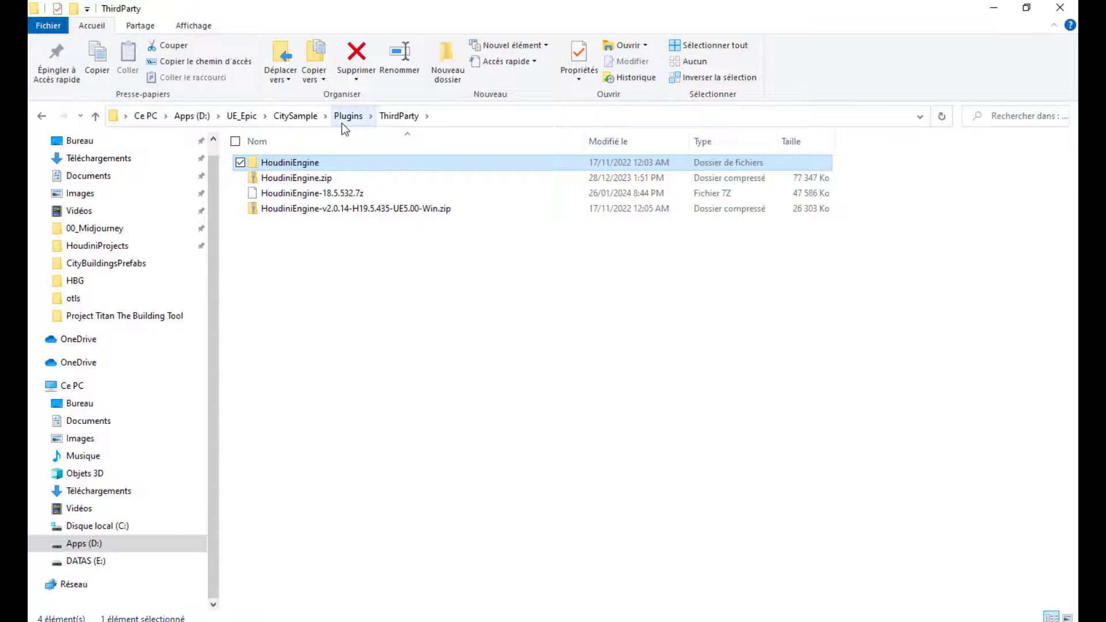
click(295, 115)
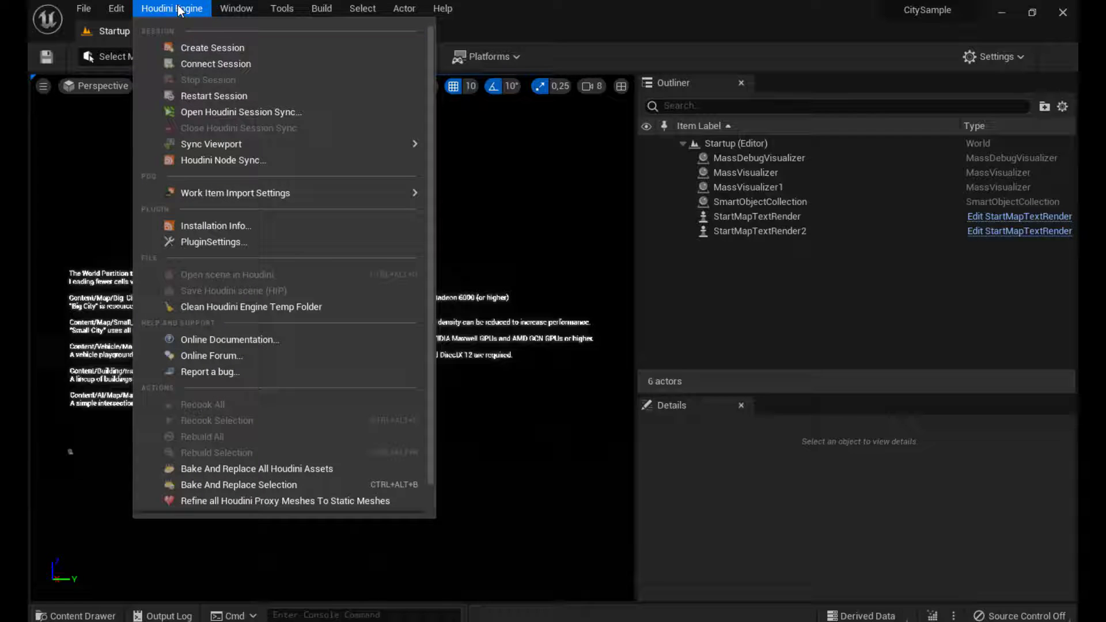
mouse_move(212, 48)
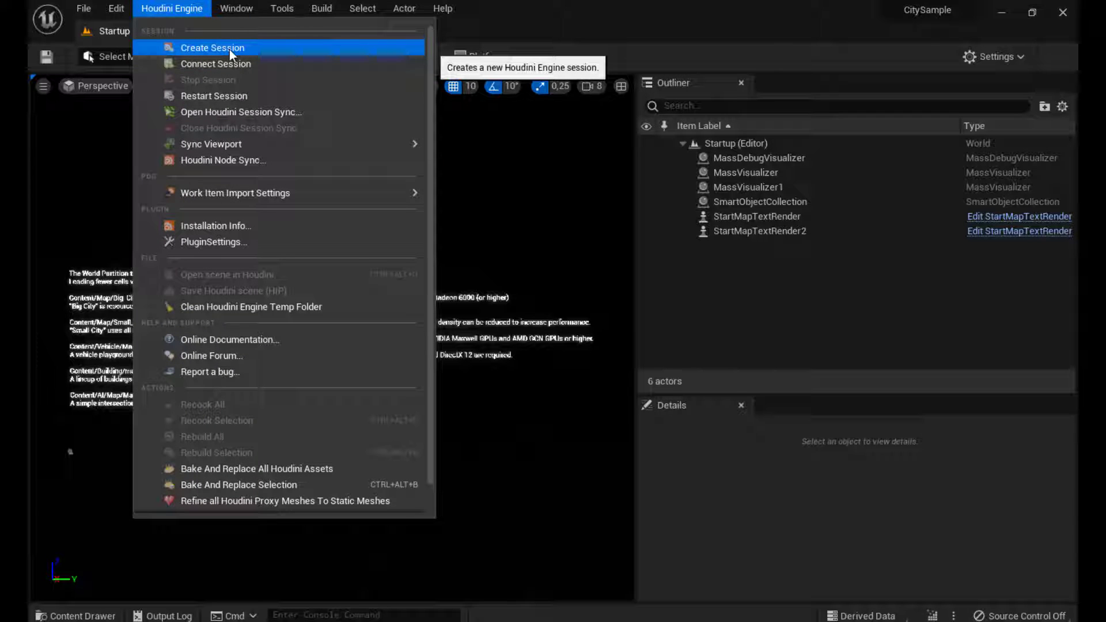
Create a Houdini Engine session and filter Plugins by 'houdini' to show version 2.0 - H19.5.435
click(995, 56)
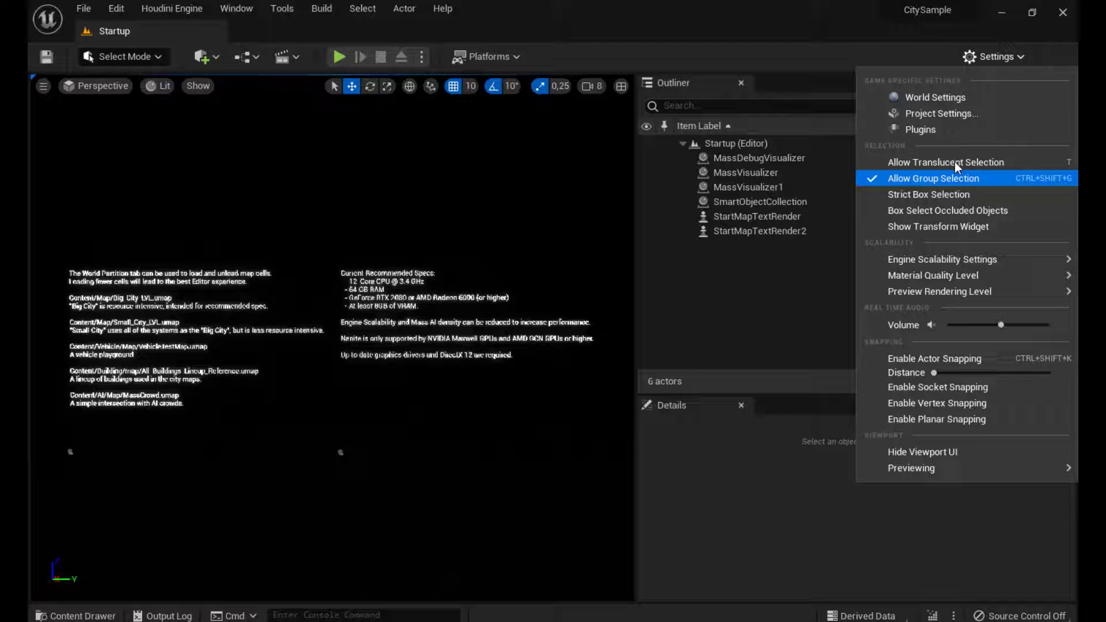
click(920, 129)
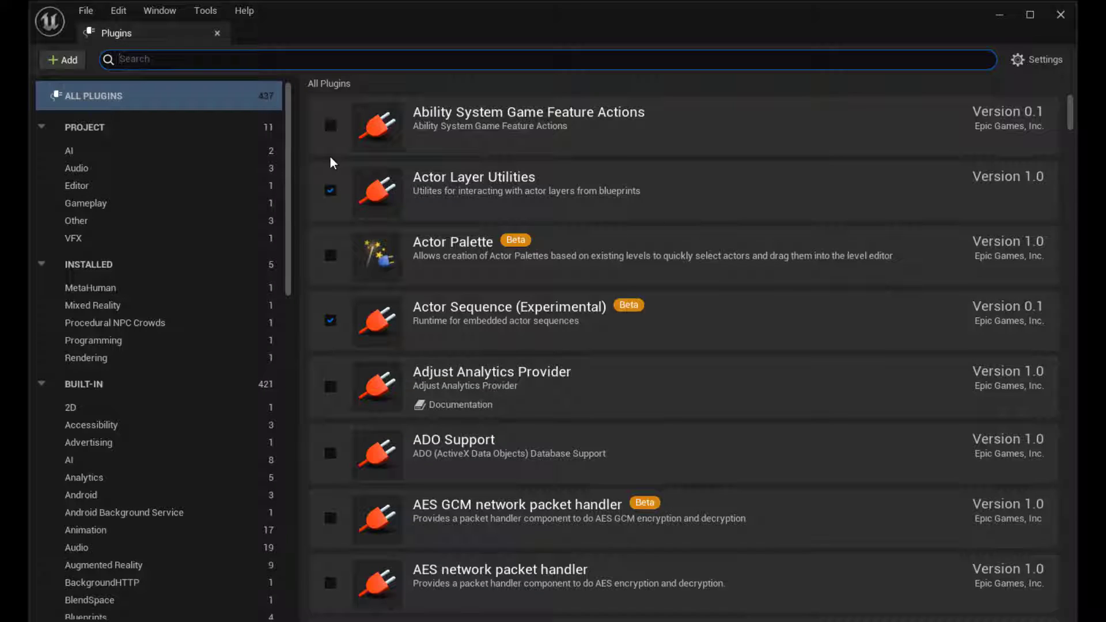
text(houdini)
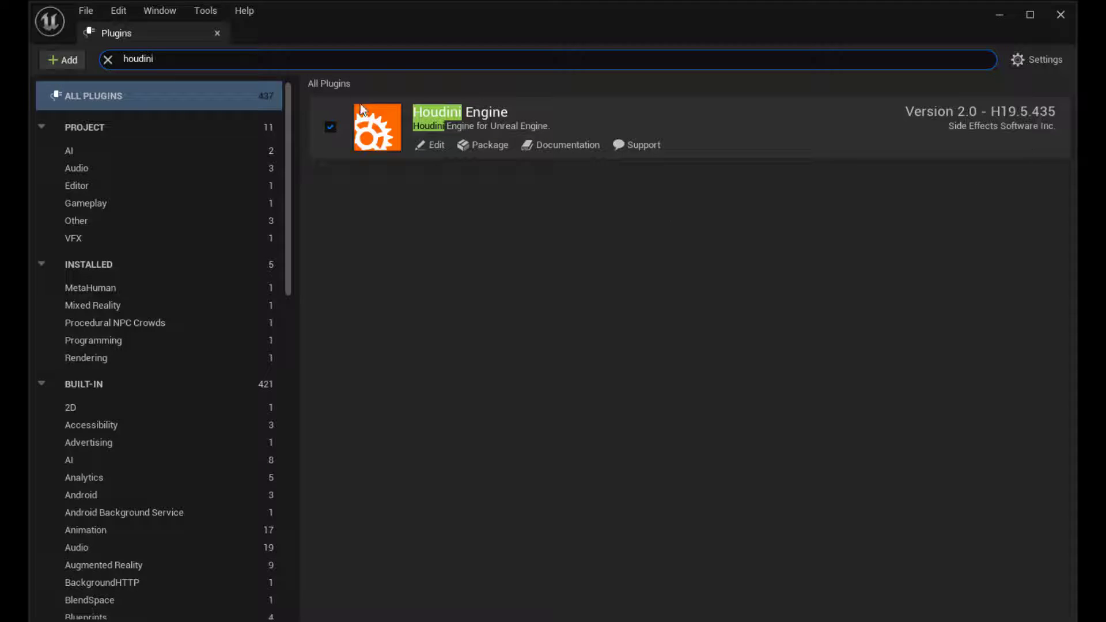
click(172, 8)
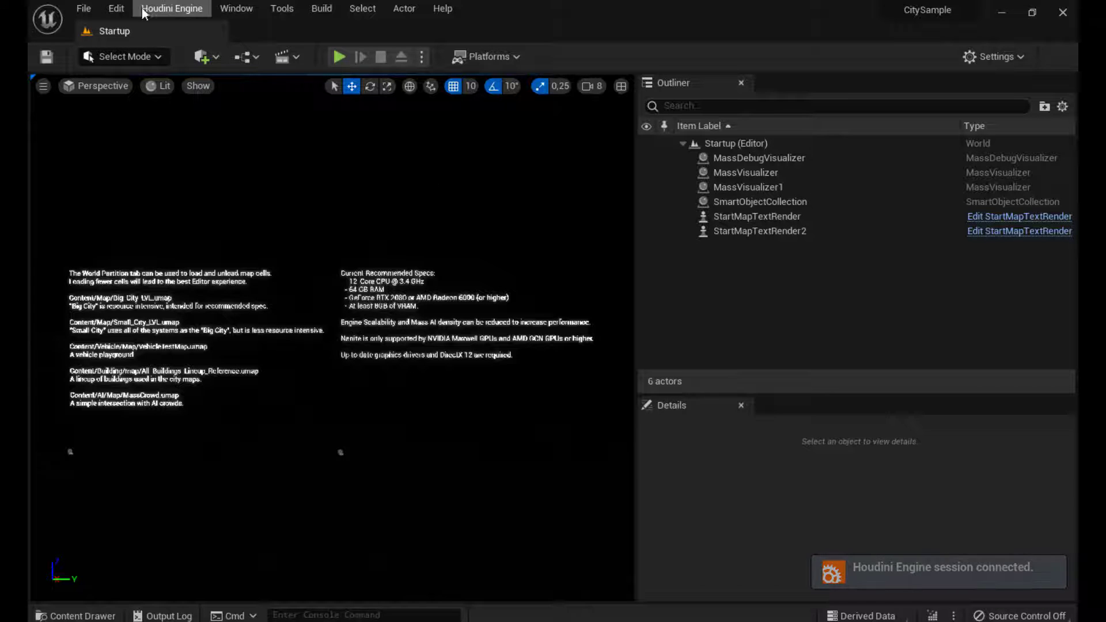
Show the Houdini Engine menu's session stop, scene opening and recook options
click(170, 8)
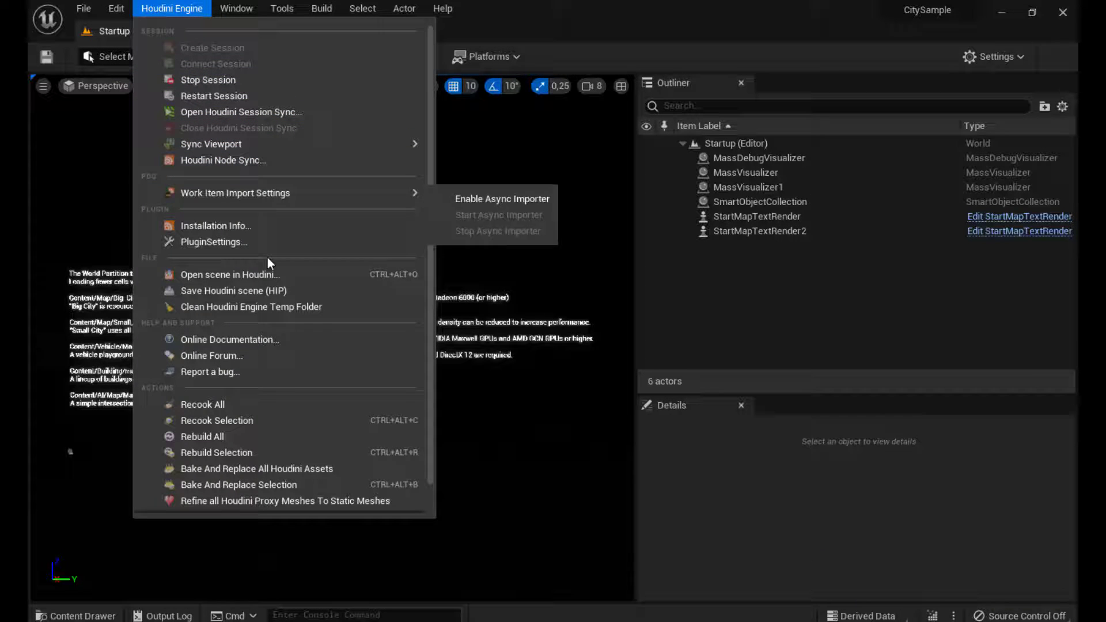
mouse_move(244, 166)
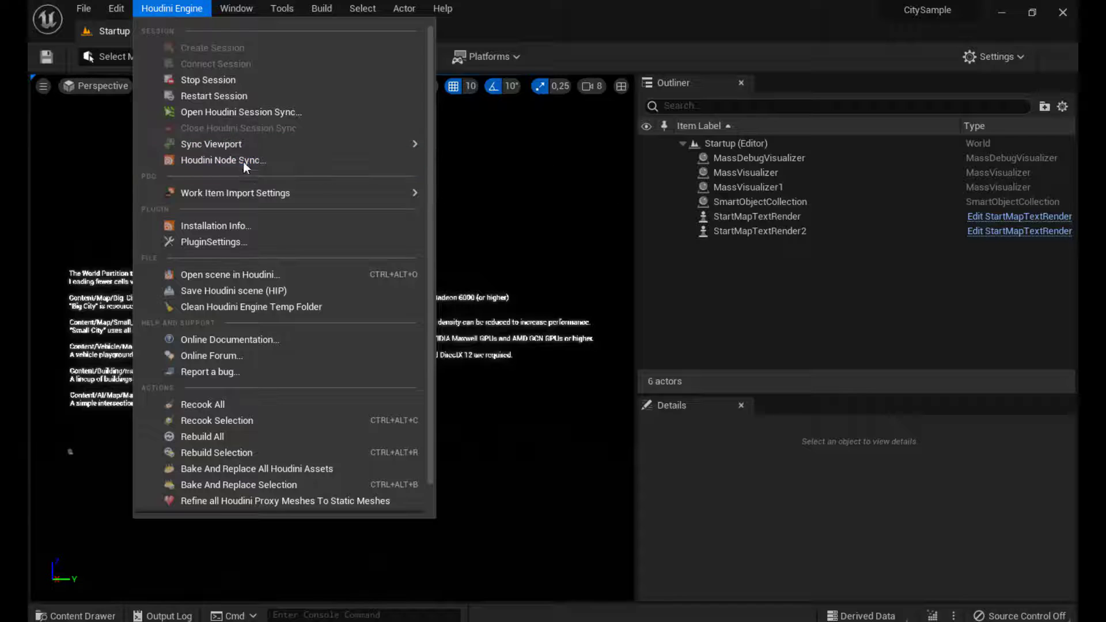
mouse_move(223, 160)
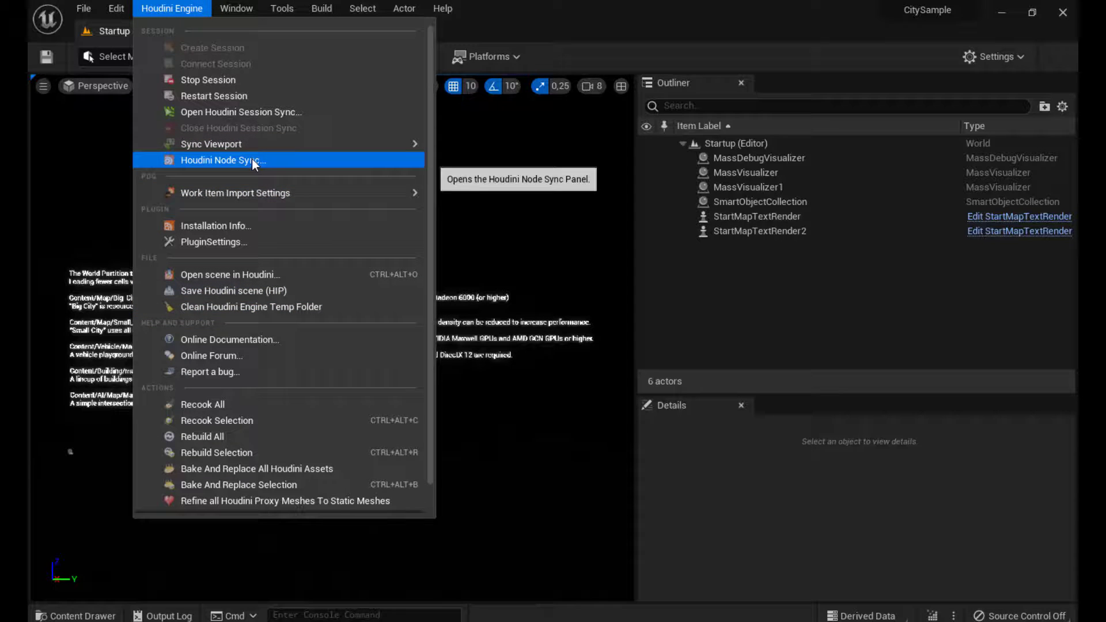
mouse_move(256, 339)
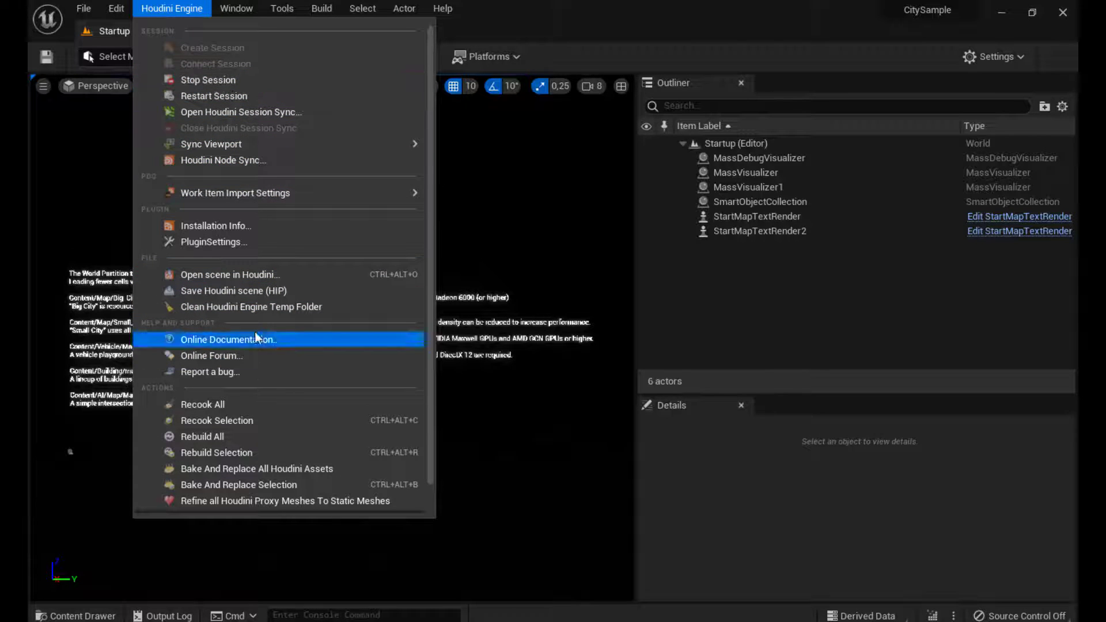
mouse_move(235, 192)
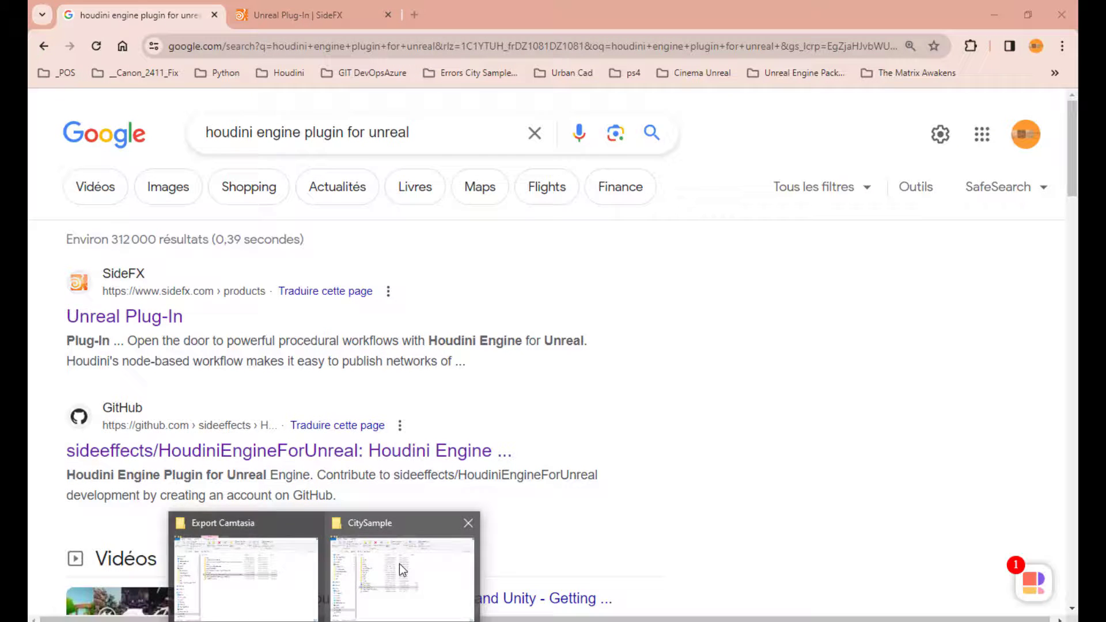
Go to C:\Programmes\Side Effects Software\Houdini 19.5.435 and enter its engine folder
click(403, 572)
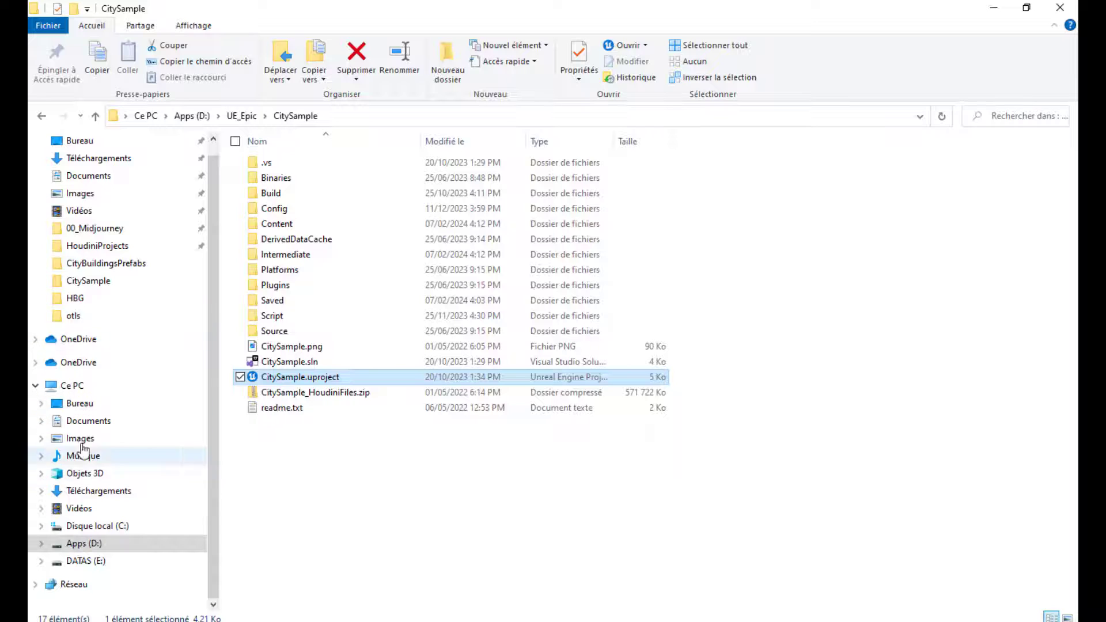
click(97, 526)
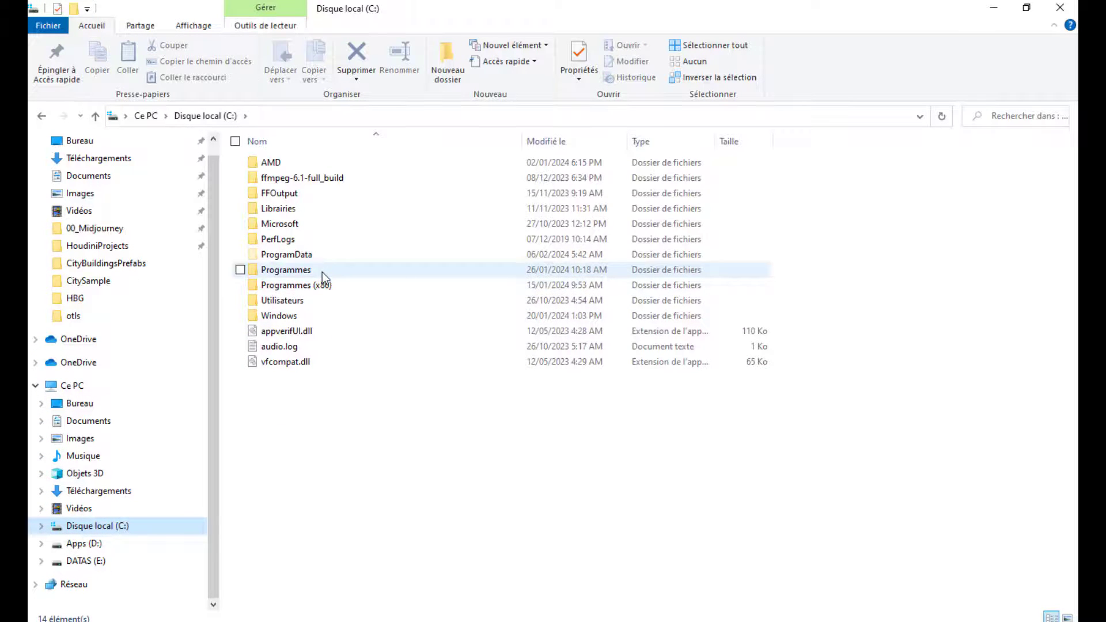
double_click(286, 270)
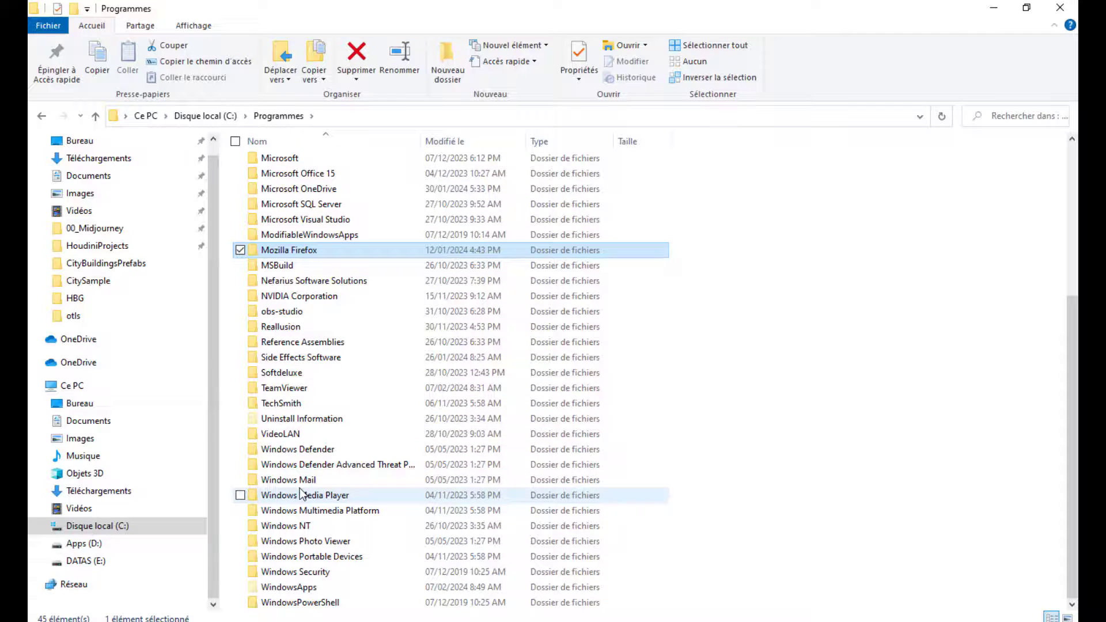
double_click(301, 358)
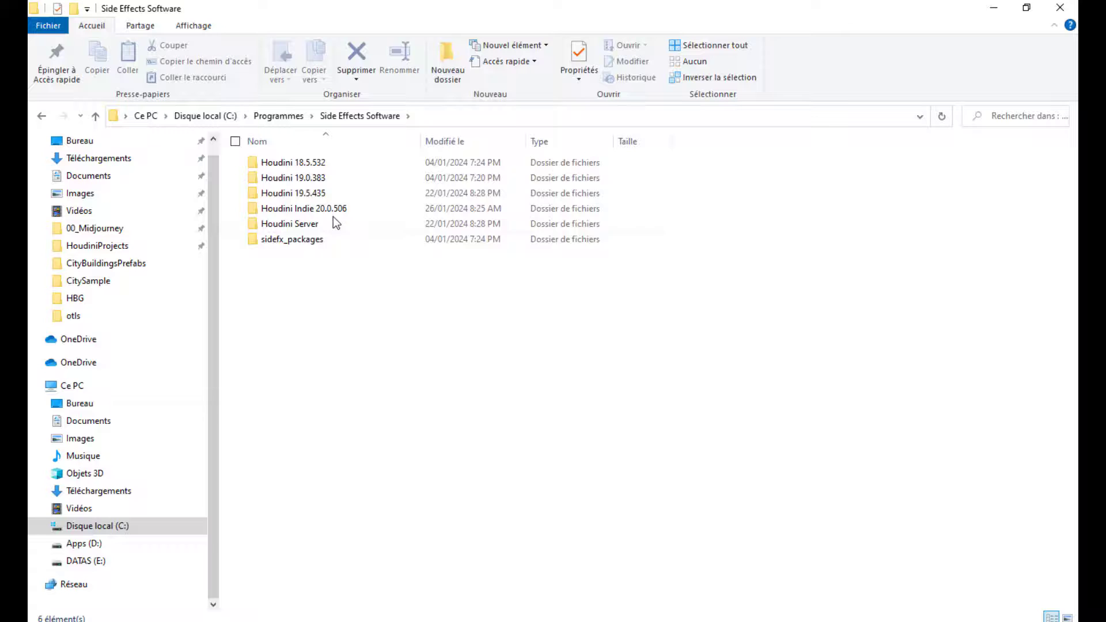
click(293, 193)
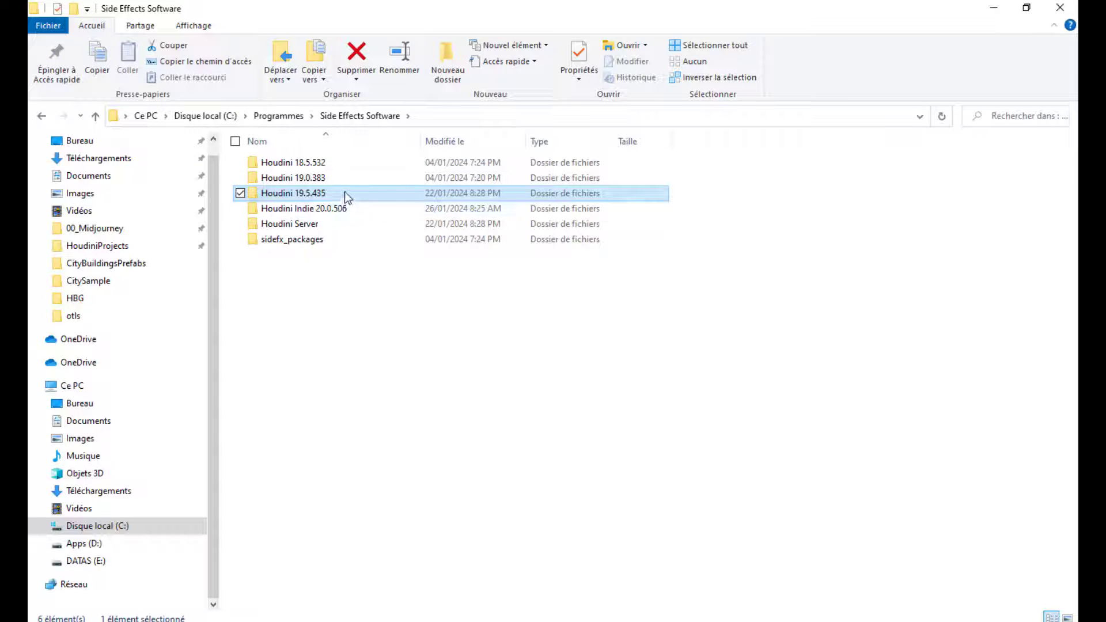
double_click(292, 192)
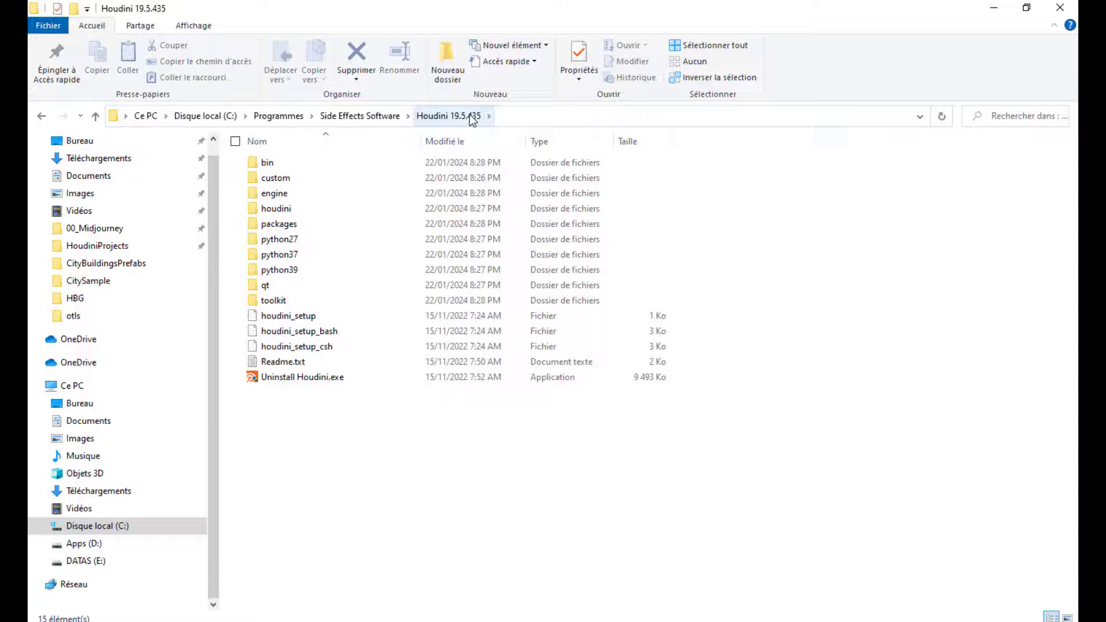
click(276, 209)
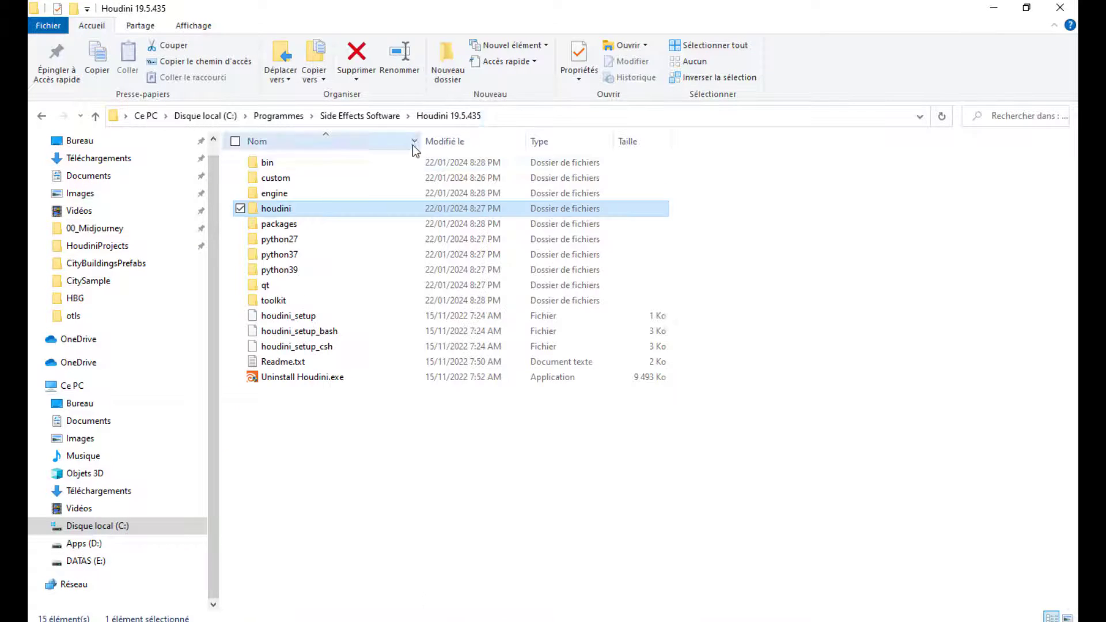
double_click(275, 193)
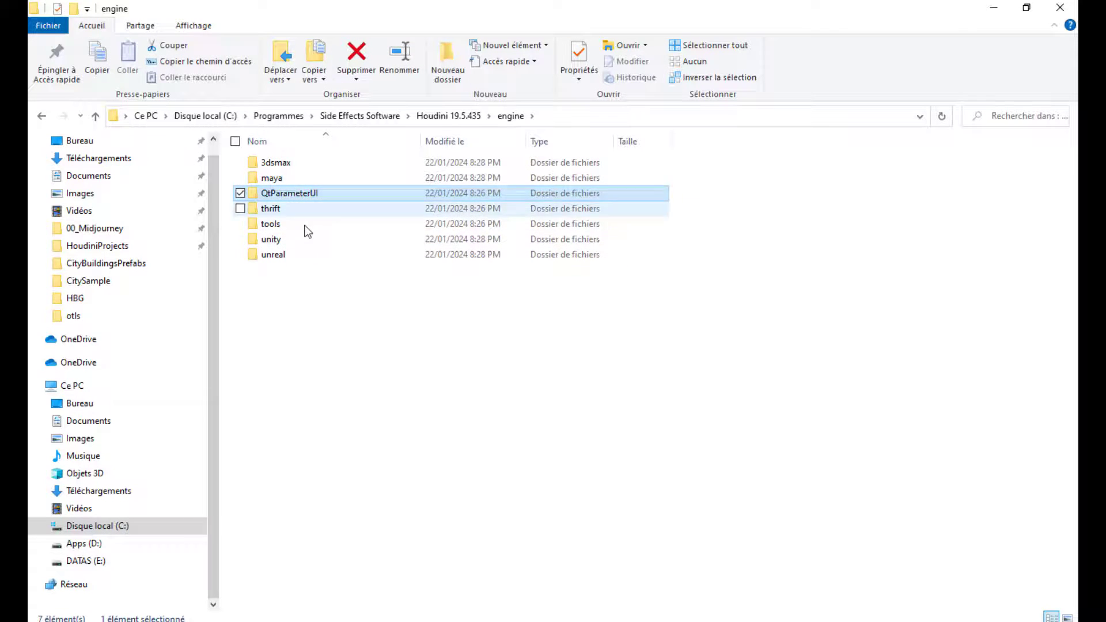
Enter engine\unreal\5.0 to reveal the HoudiniEngine plugin folder
double_click(273, 253)
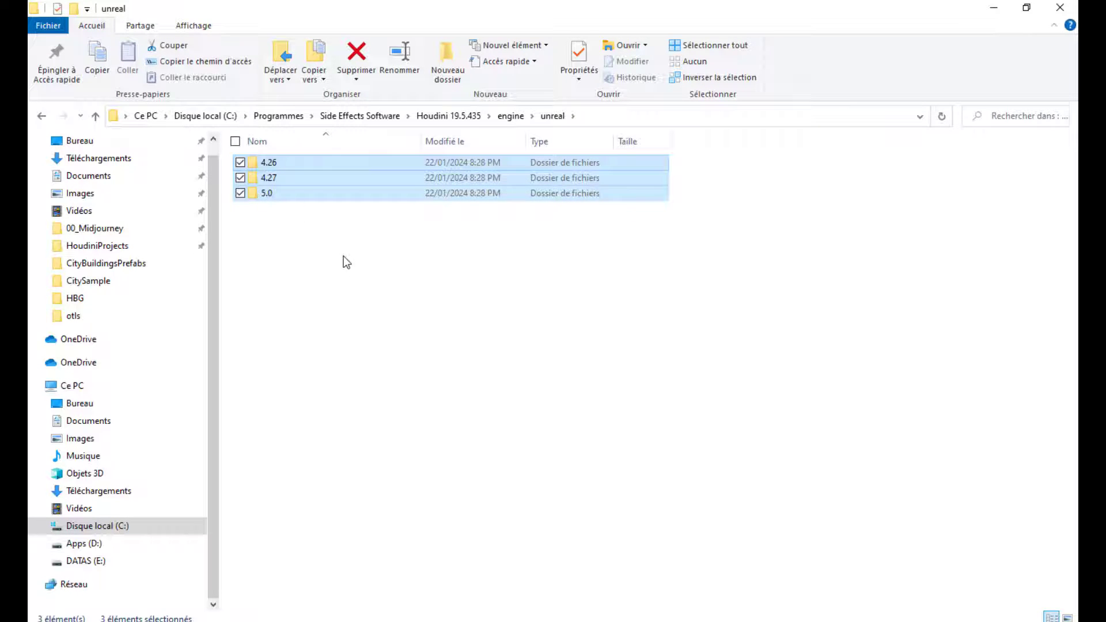
click(266, 193)
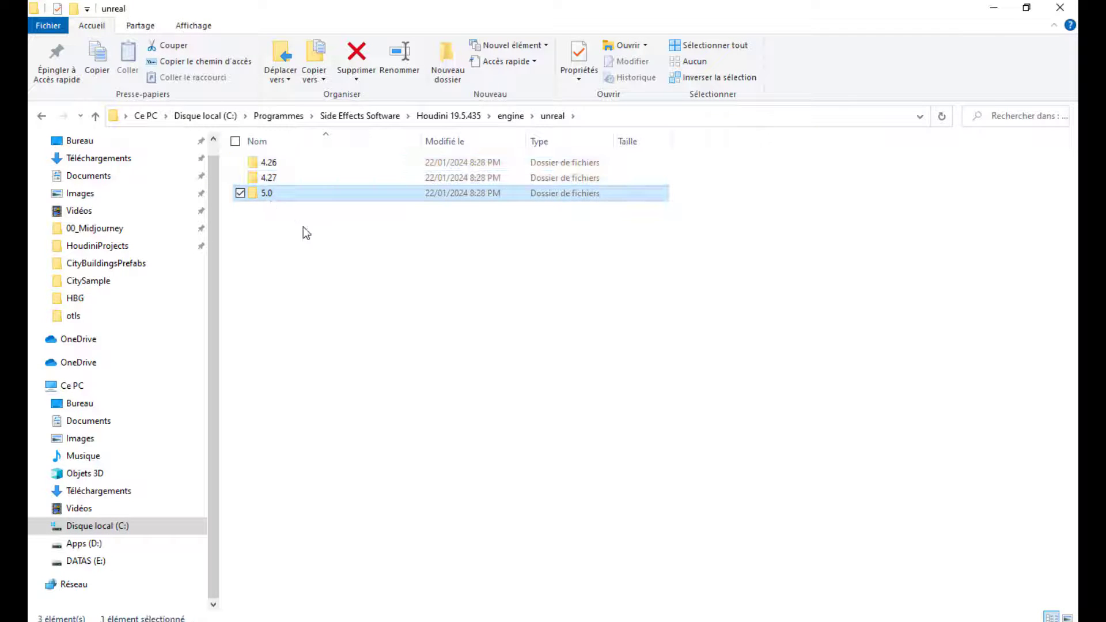
mouse_move(293, 193)
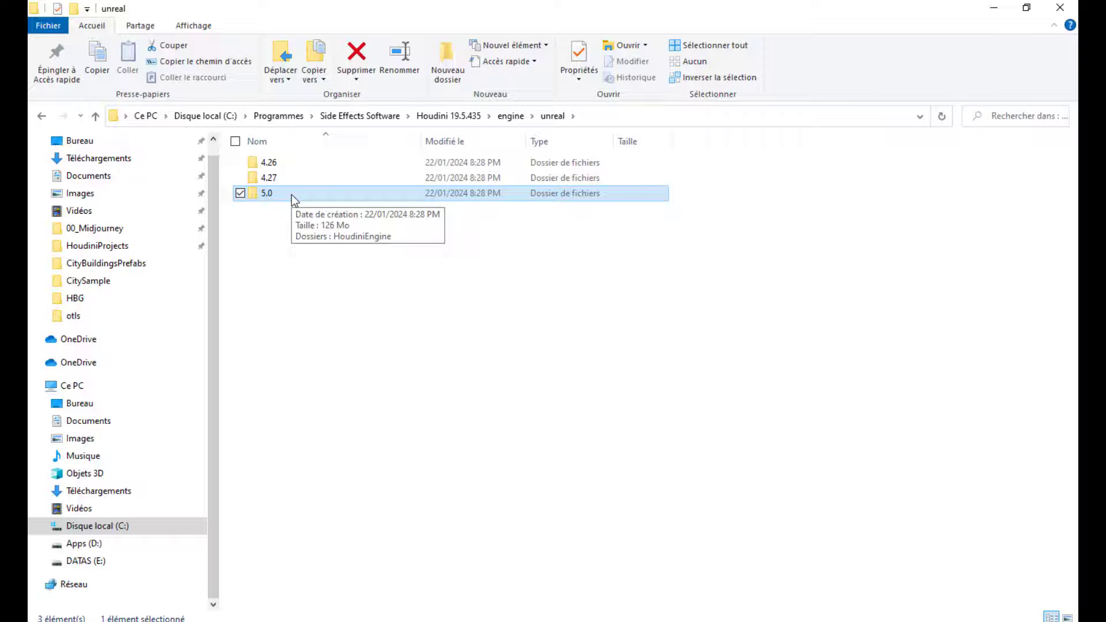
mouse_move(373, 250)
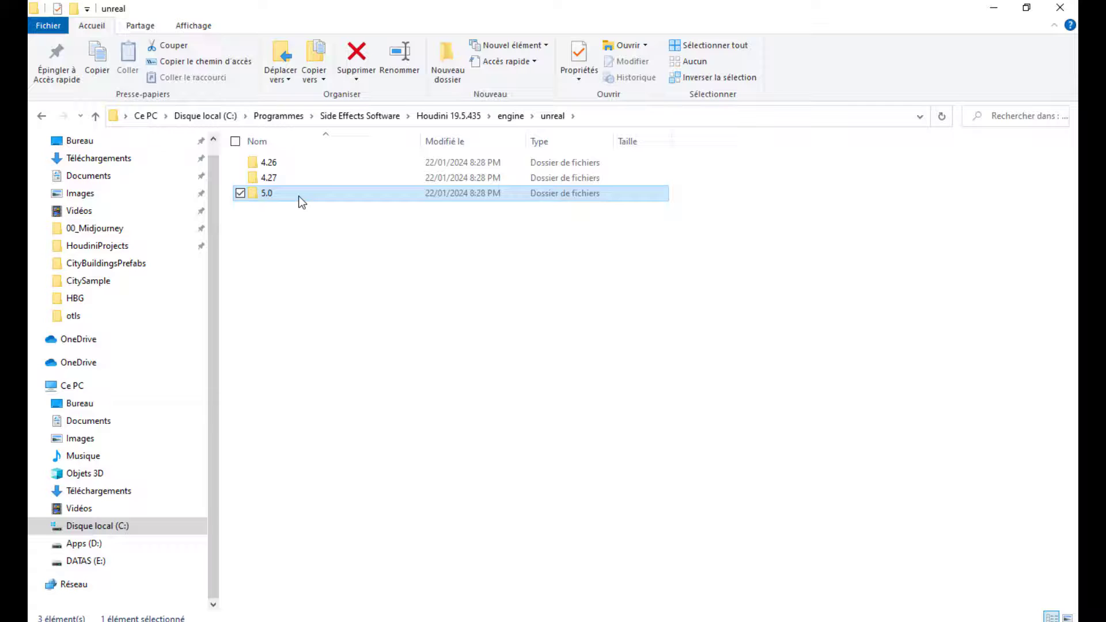
double_click(266, 193)
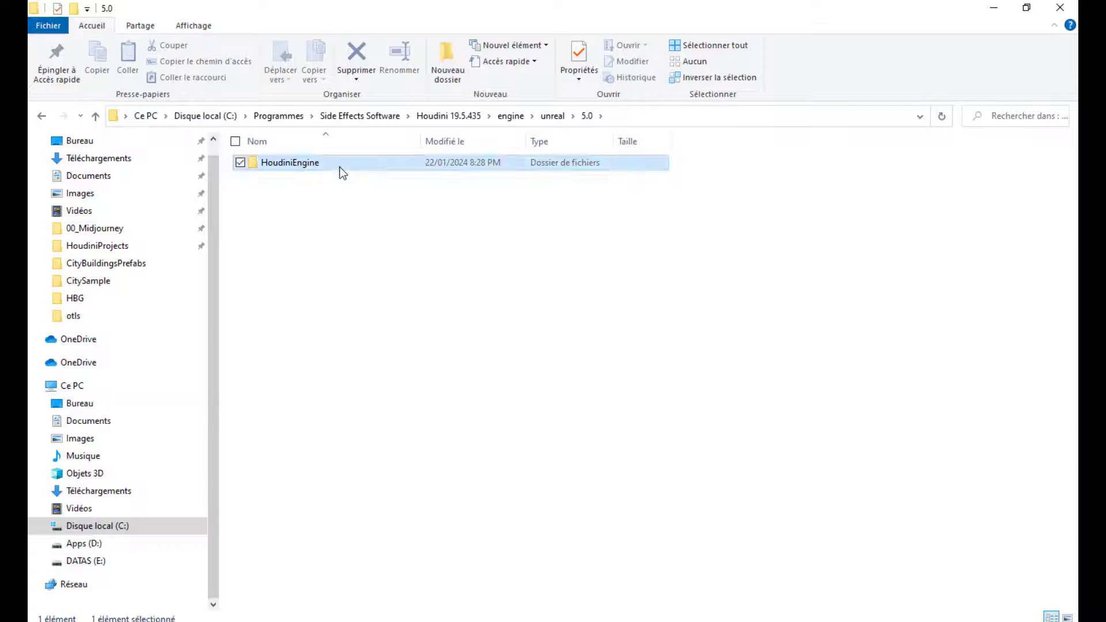
double_click(290, 162)
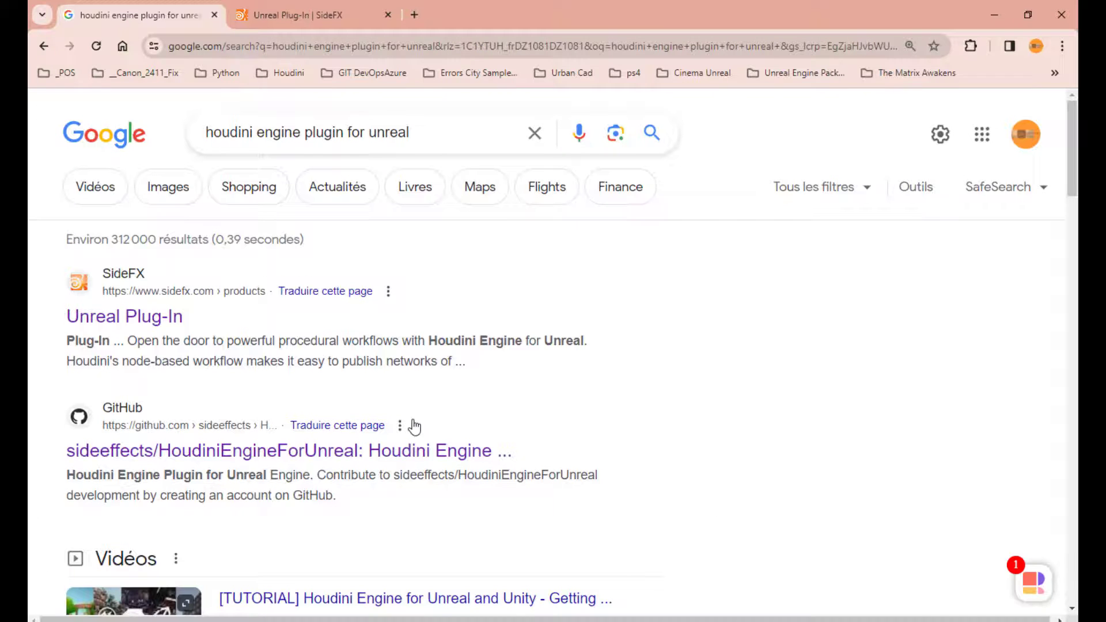
Open the HoudiniEngineForUnreal GitHub repository result in a new tab
right_click(288, 450)
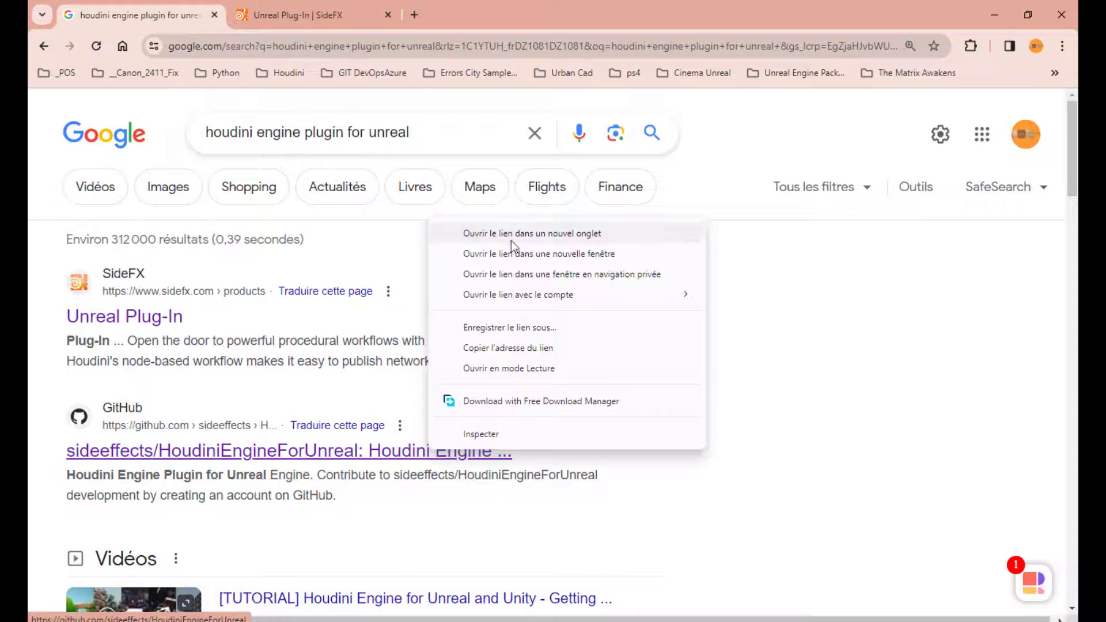
click(534, 234)
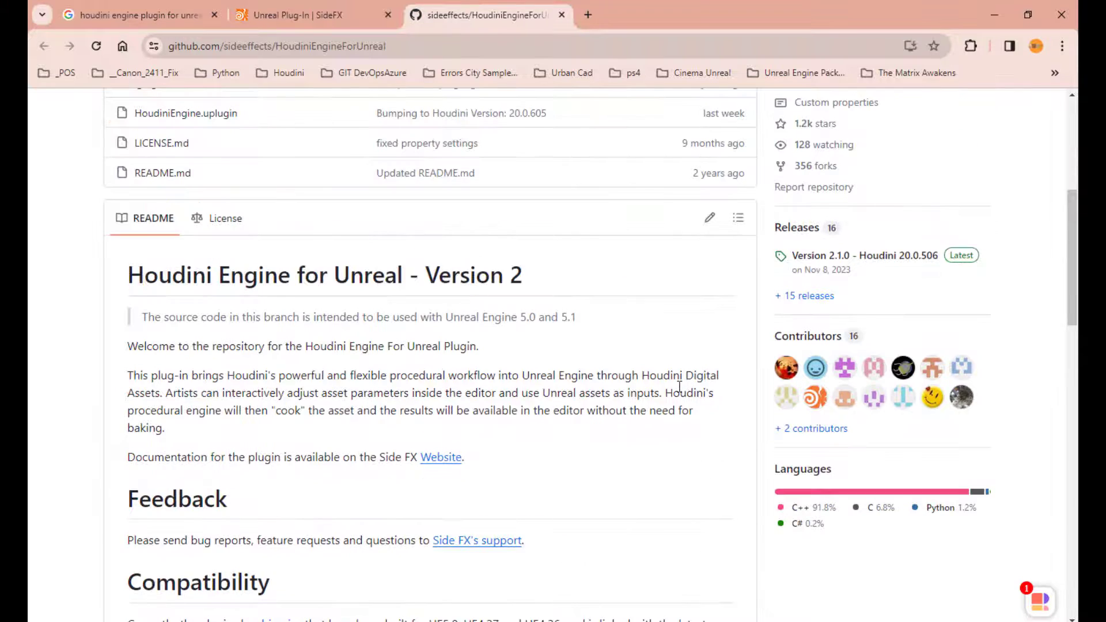
Scroll through the repository README install notes
scroll(down, 3)
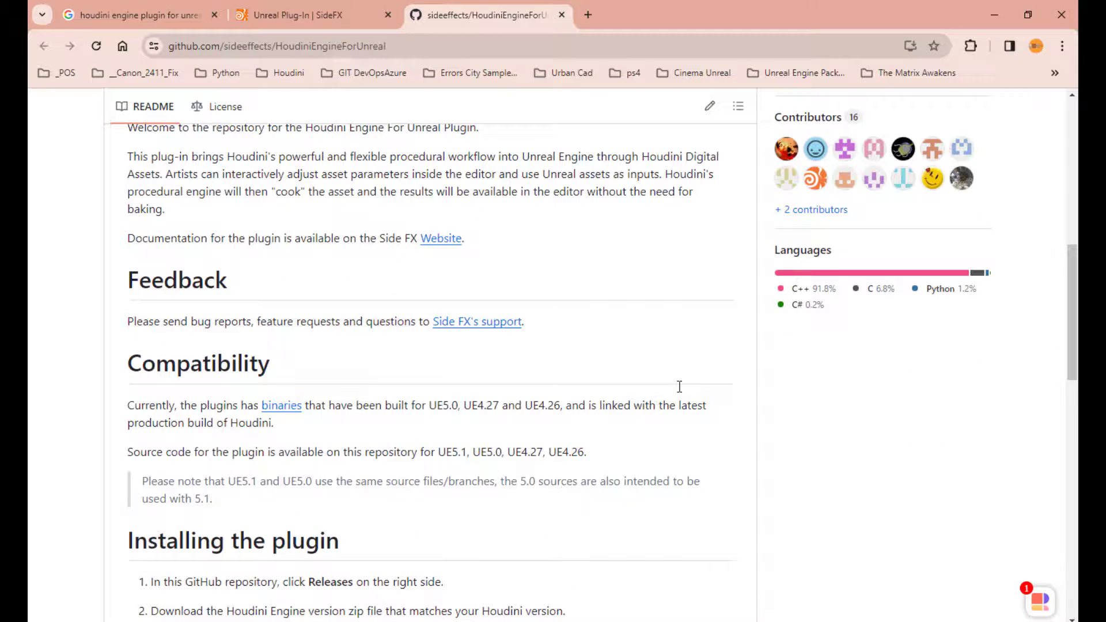
scroll(down, 3)
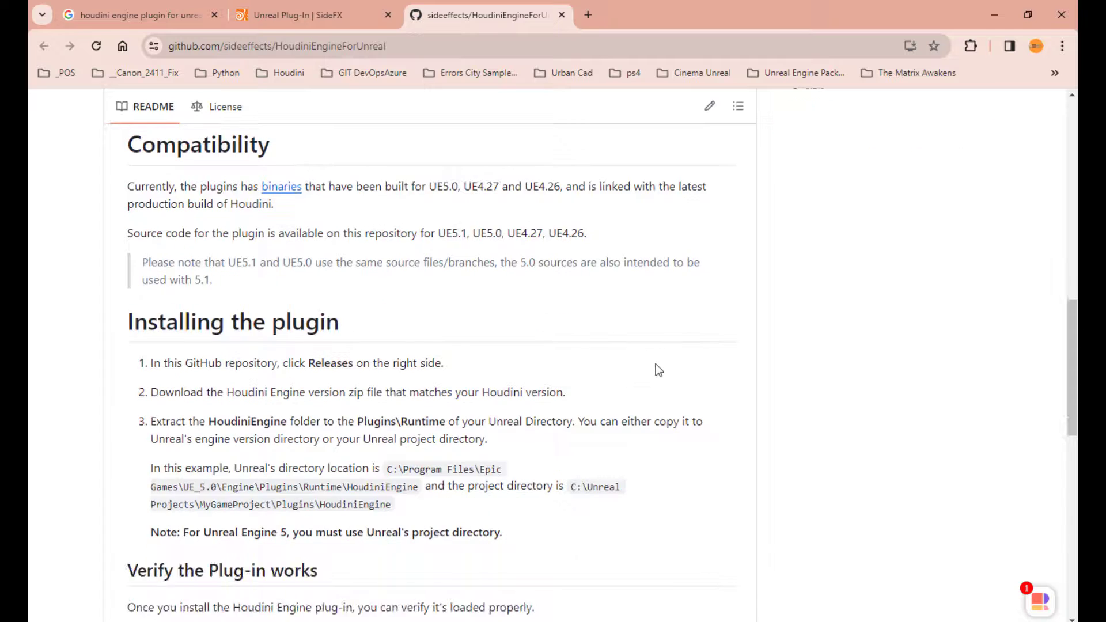
scroll(down, 3)
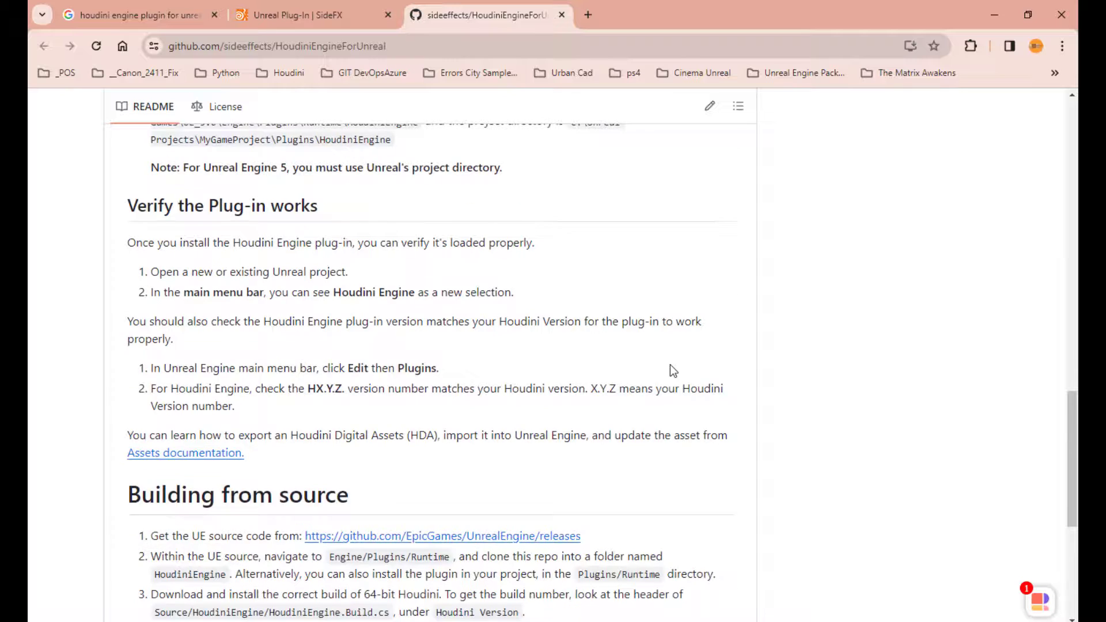
scroll(down, 3)
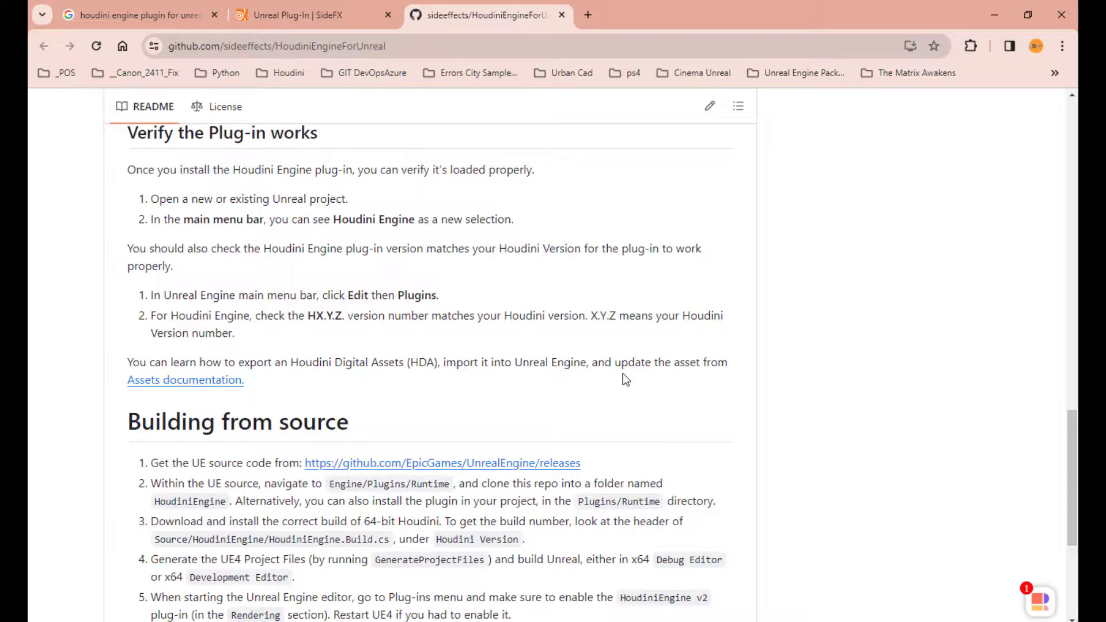
scroll(down, 3)
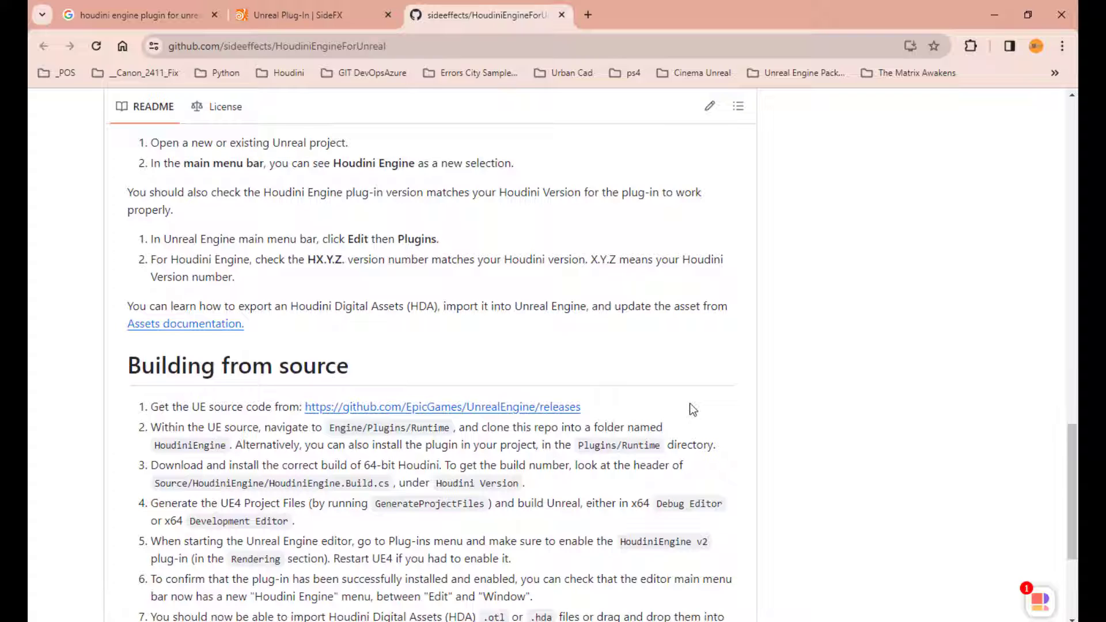
scroll(up, 3)
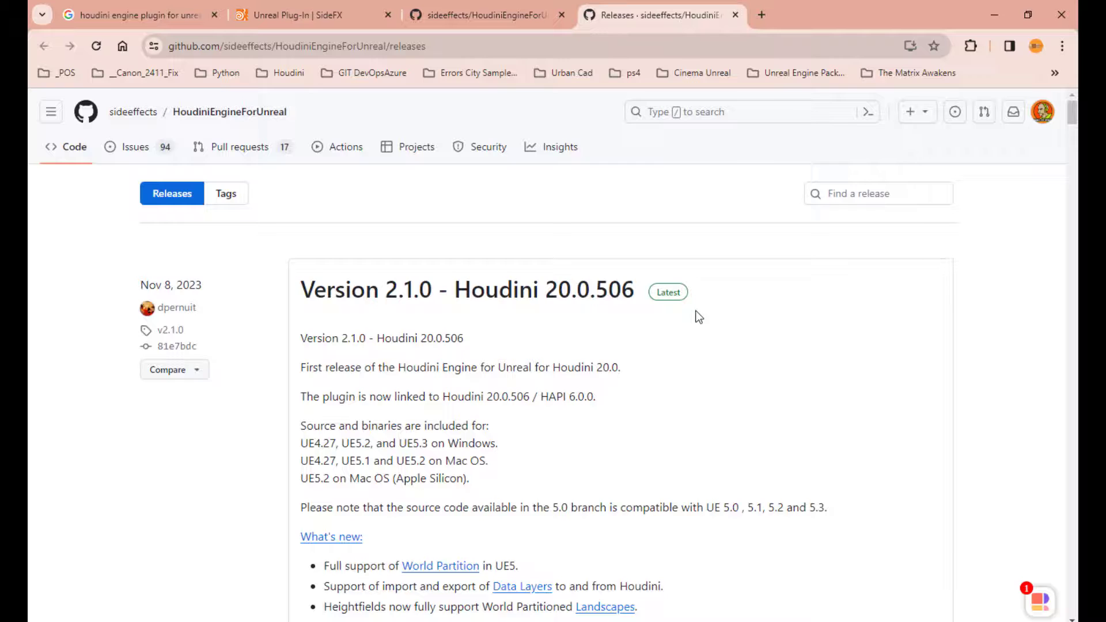
Search the releases for 19.5.435 to list Version 2.0.14
text(1)
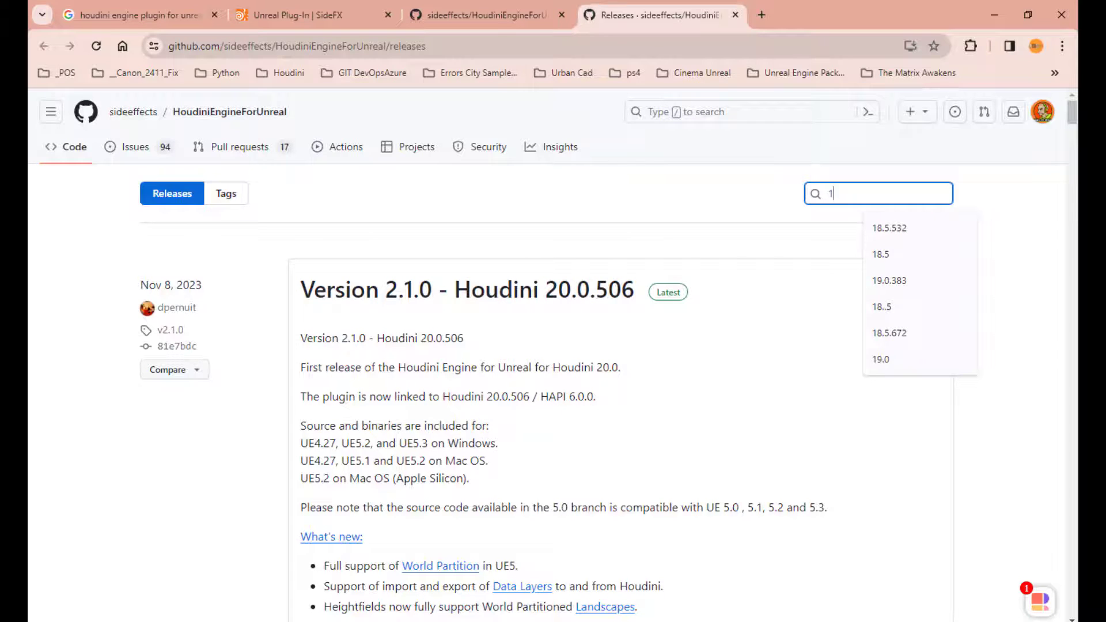
text(9.5.532)
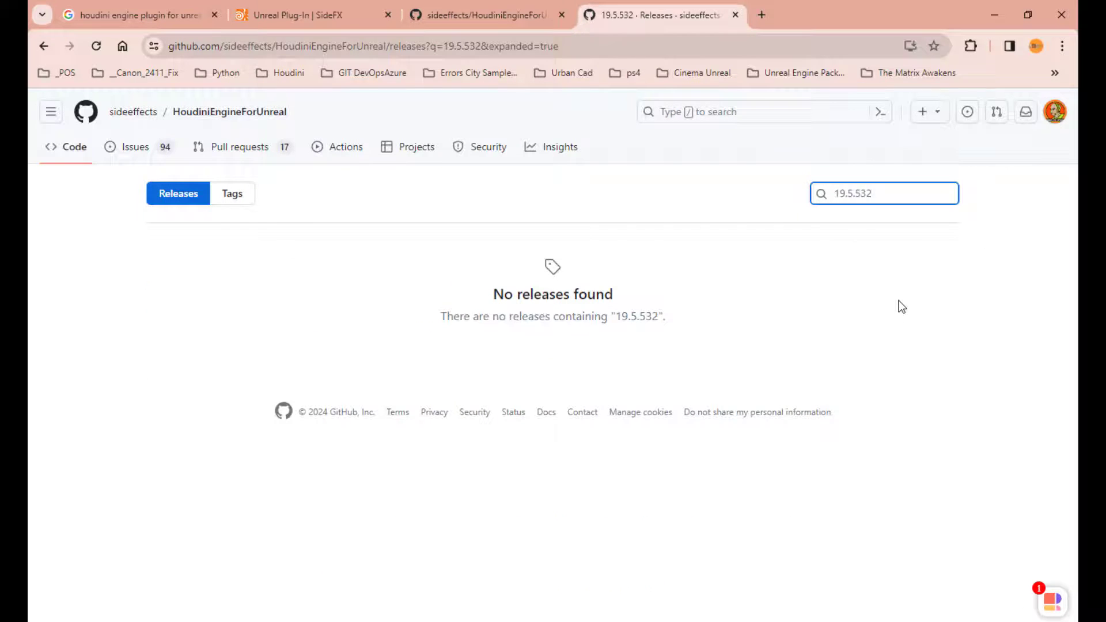
key(Backspace)
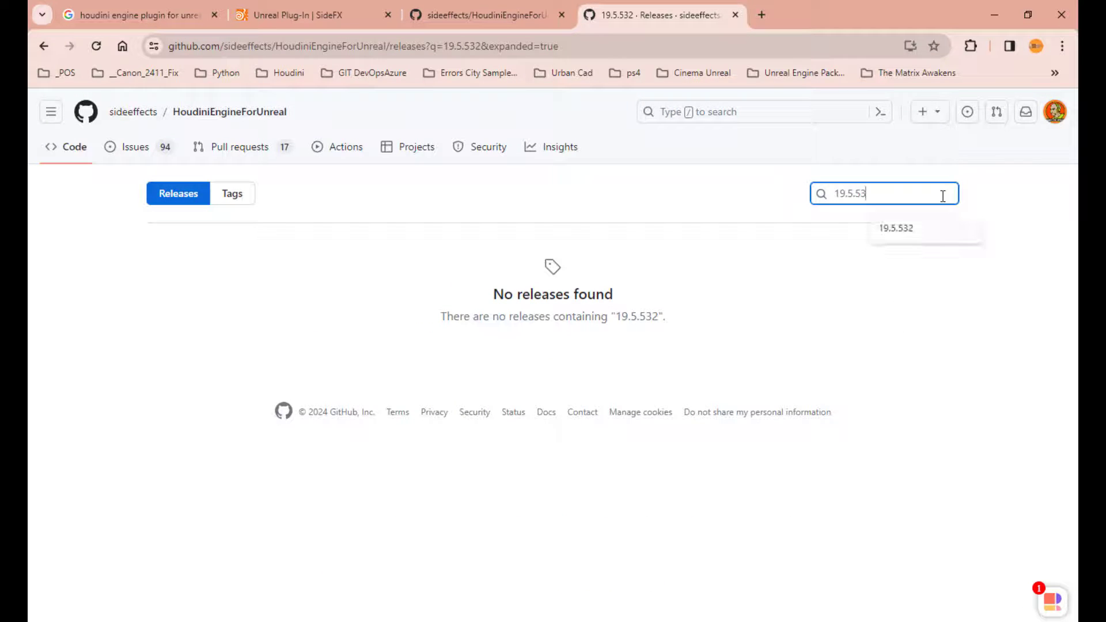
key(BackSpace)
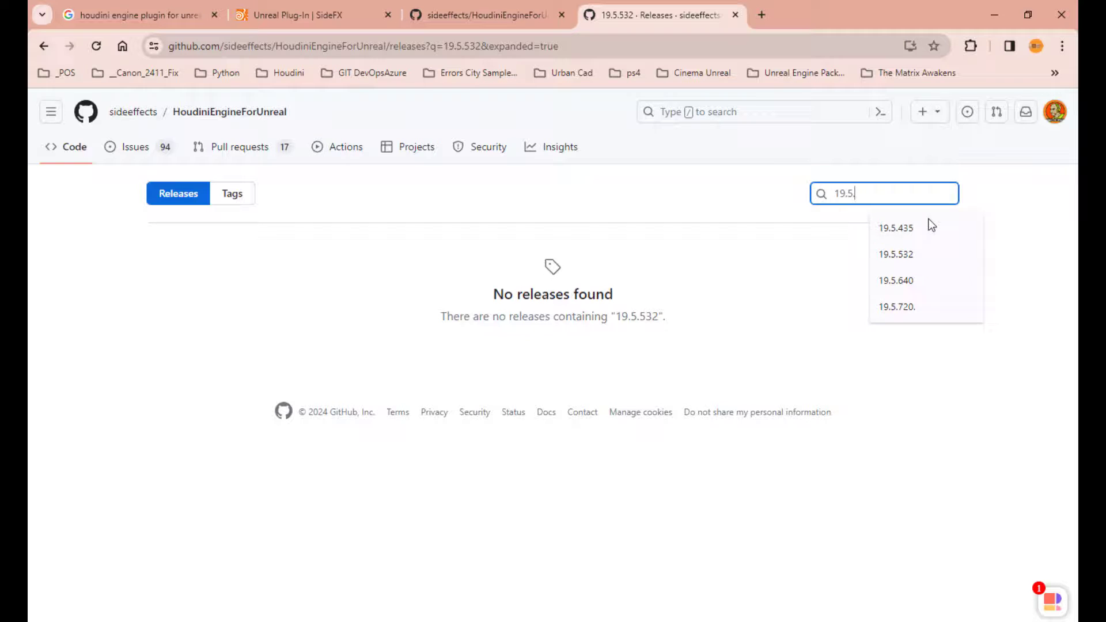
click(897, 227)
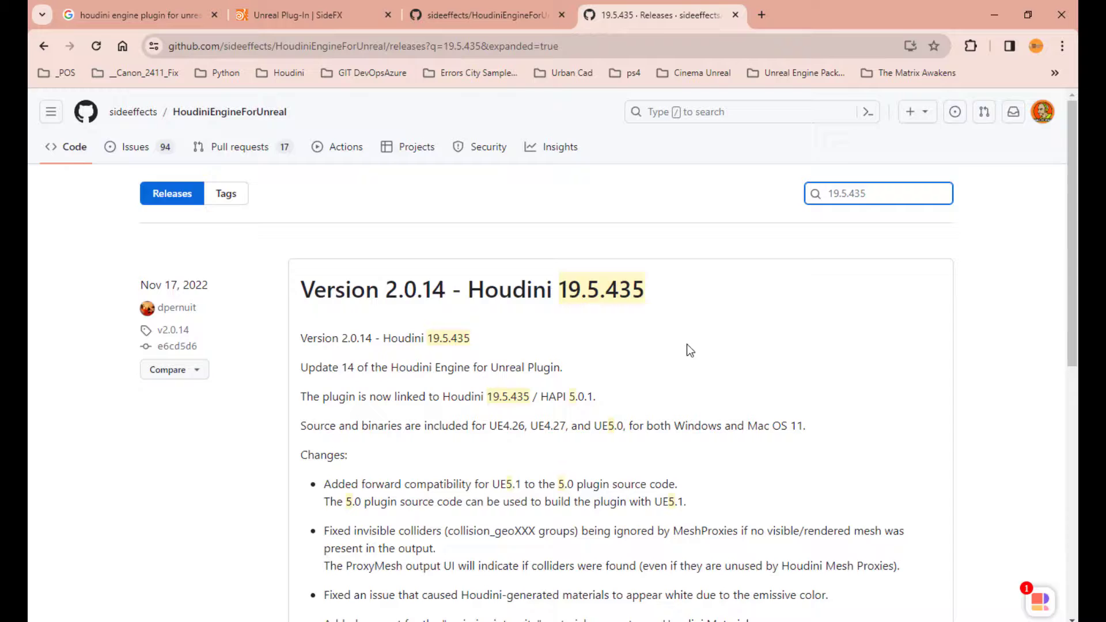
Expand the Assets list showing UE4.26, UE4.27 and UE5.0 Windows and macOS zips
scroll(down, 3)
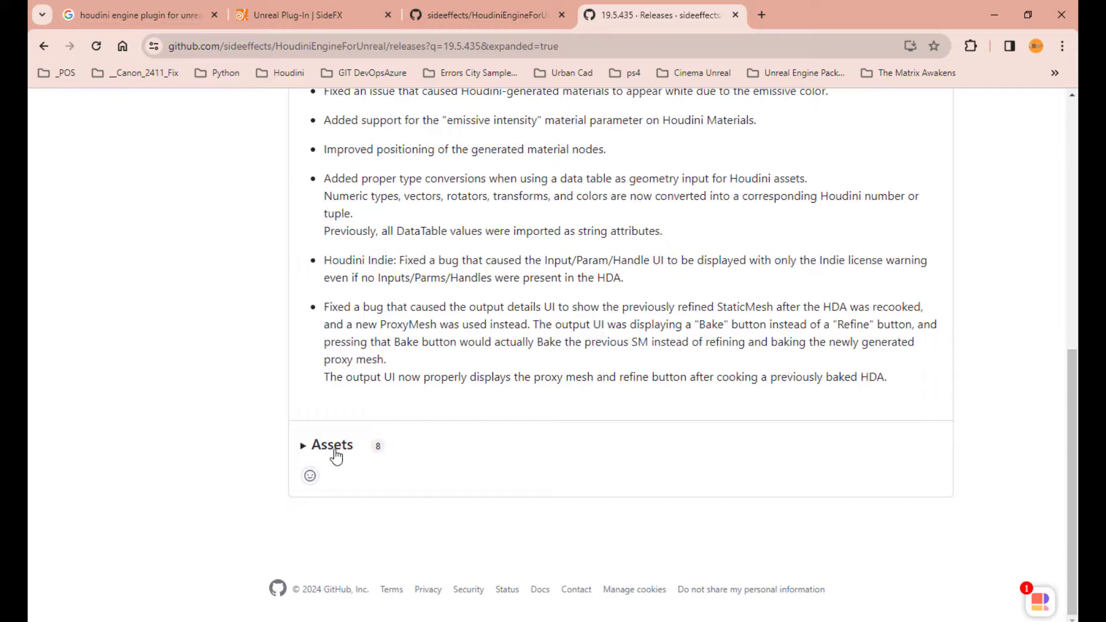
click(332, 445)
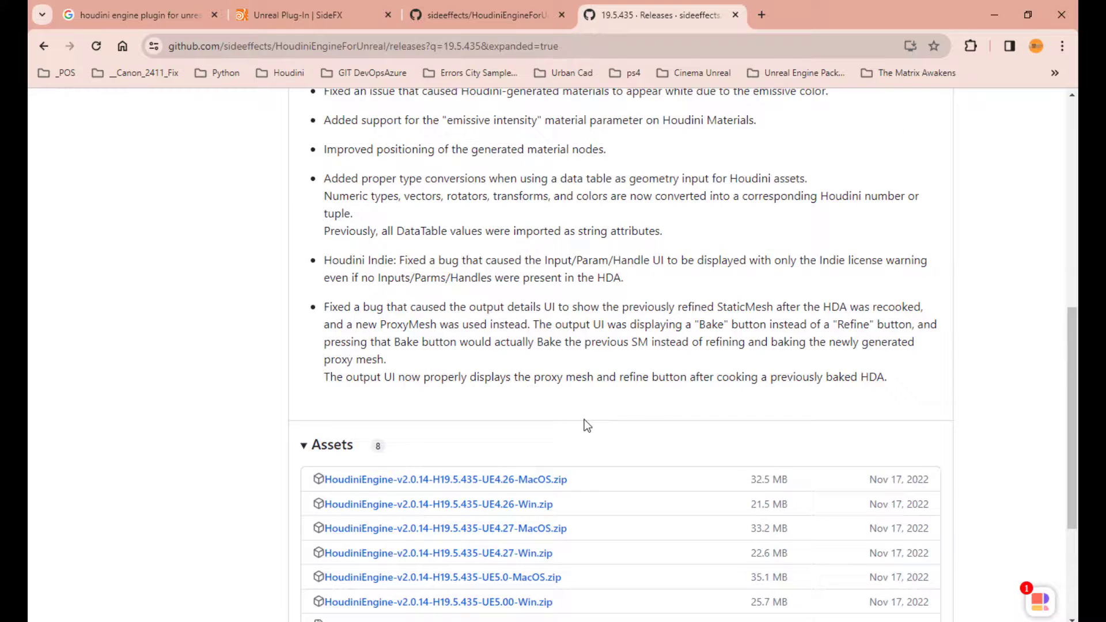
scroll(down, 3)
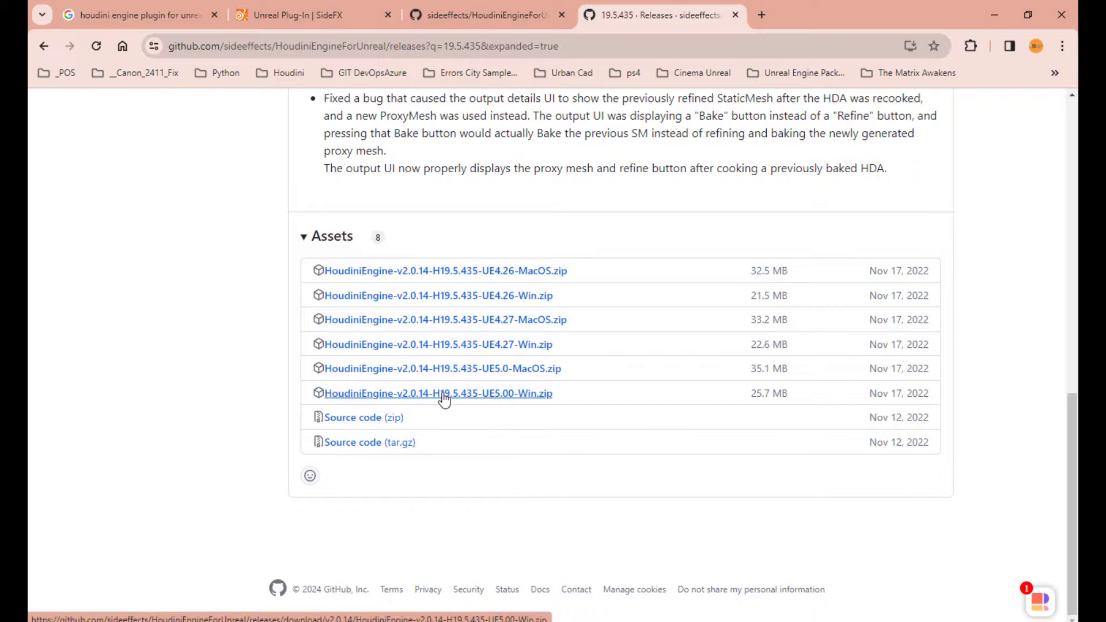
mouse_move(680, 421)
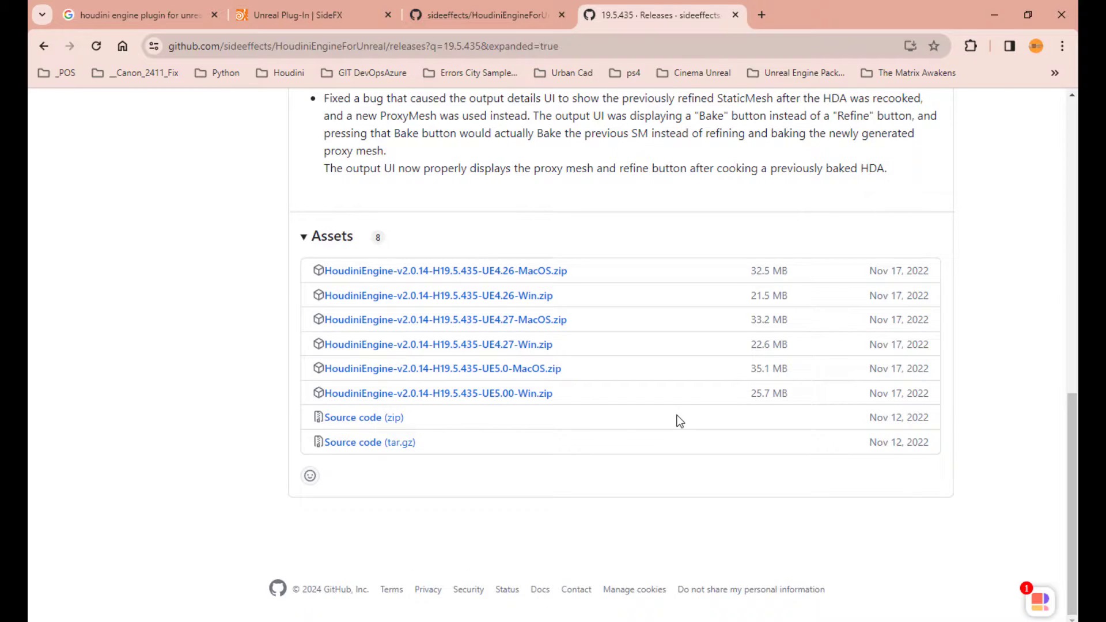